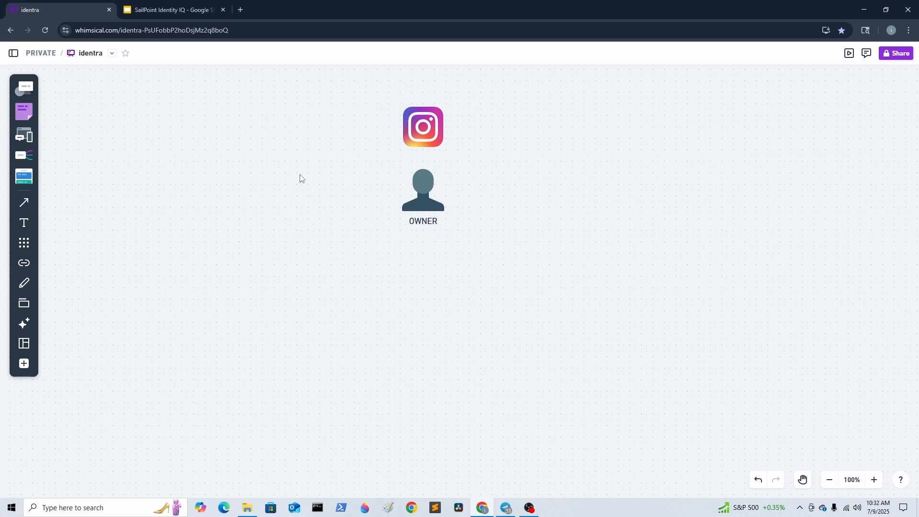
pyautogui.moveTo(307, 172)
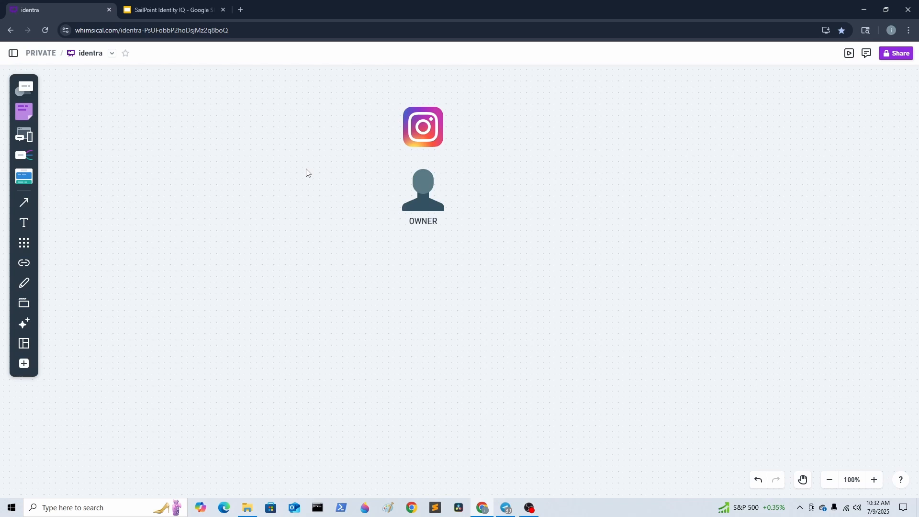
pyautogui.moveTo(451, 247)
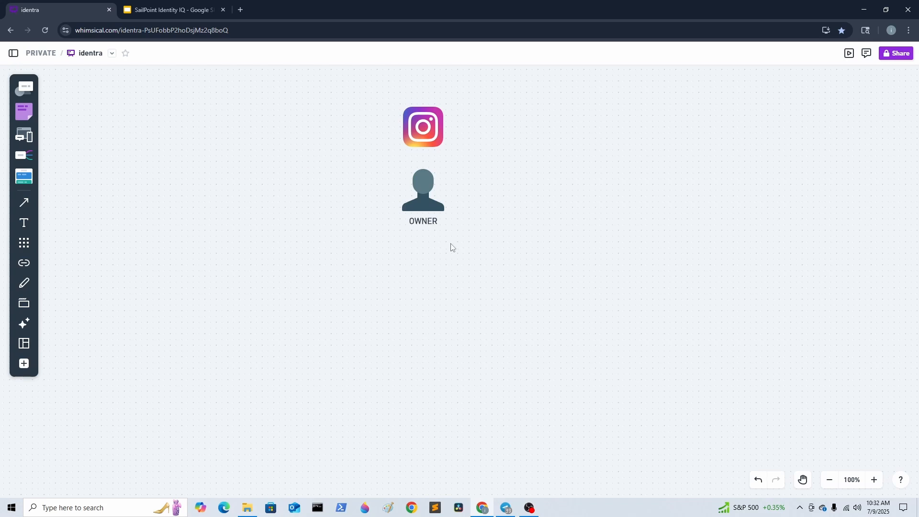
# Step: Add a Shopify logo from the icon library beside the Instagram logo, above OWNER
pyautogui.click(423, 189)
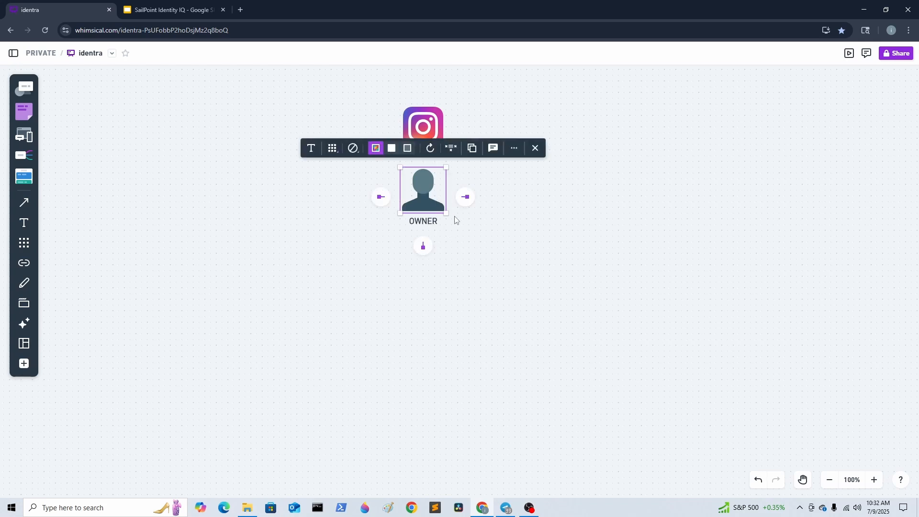
pyautogui.moveTo(481, 248)
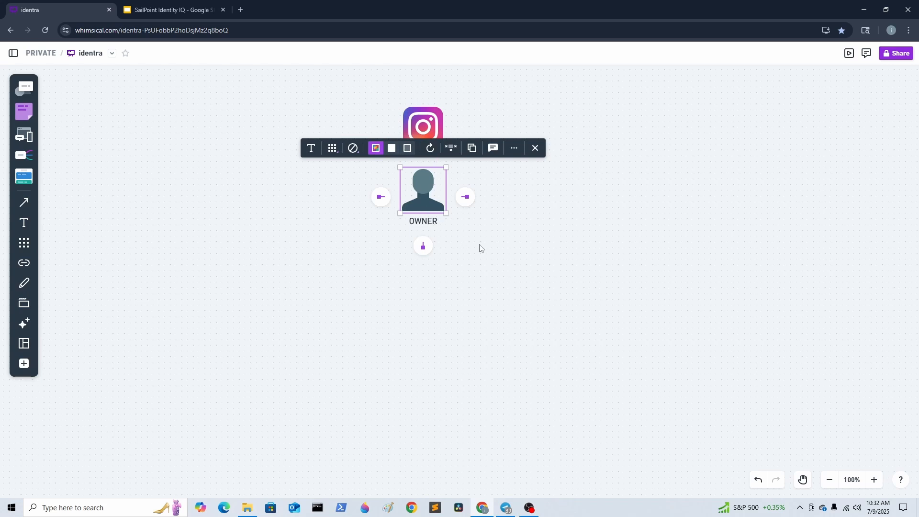
pyautogui.click(480, 247)
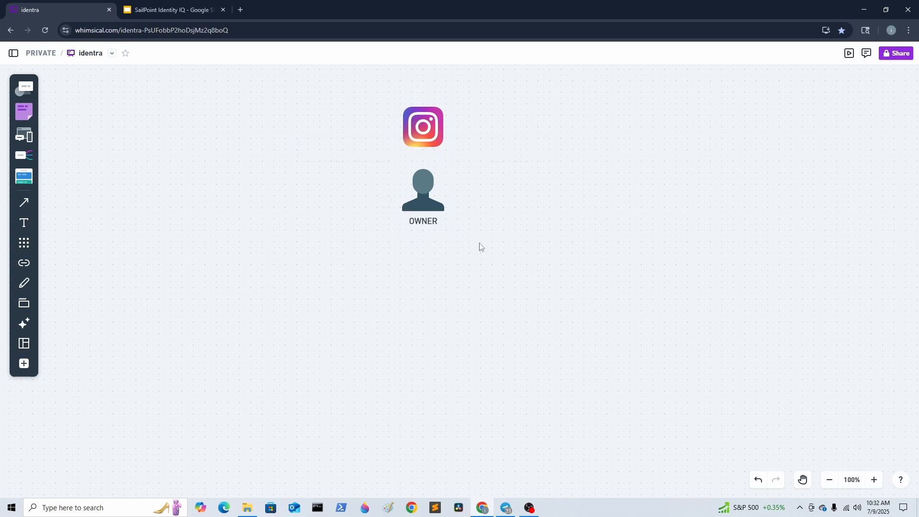
pyautogui.moveTo(440, 141)
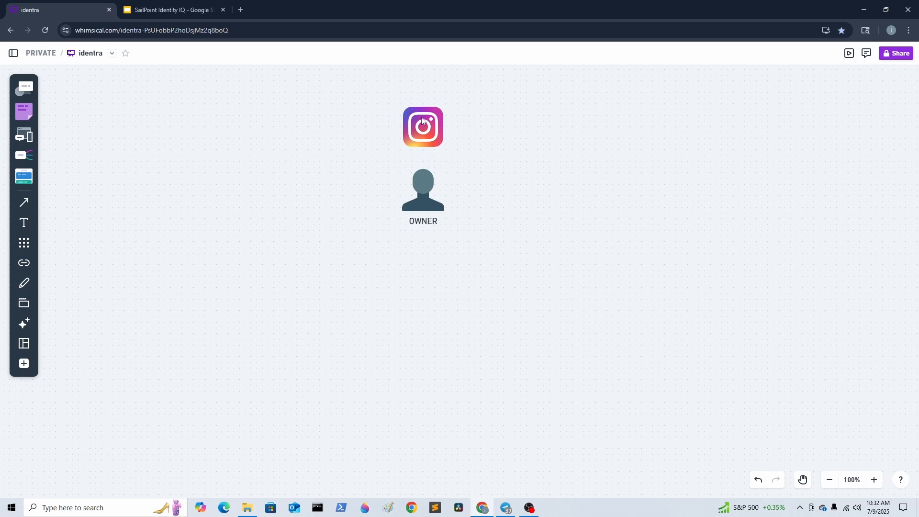
pyautogui.moveTo(422, 147)
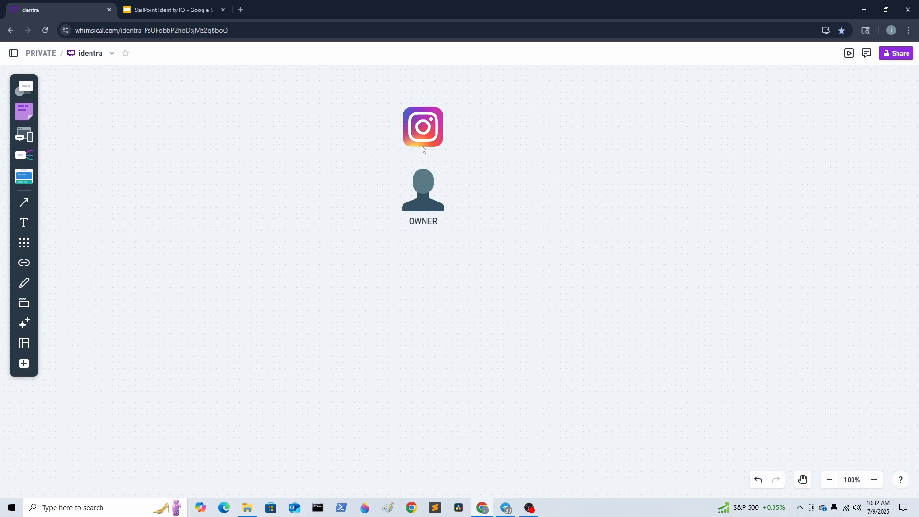
pyautogui.moveTo(455, 119)
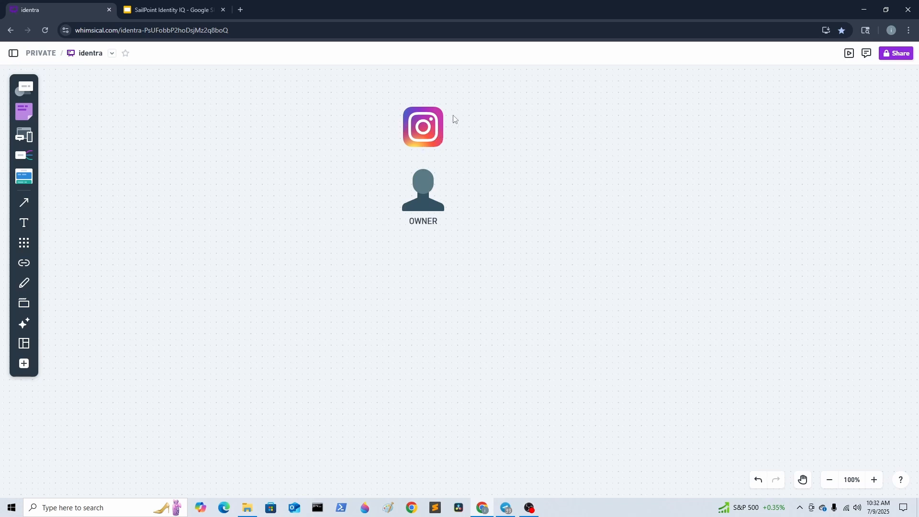
pyautogui.moveTo(512, 127)
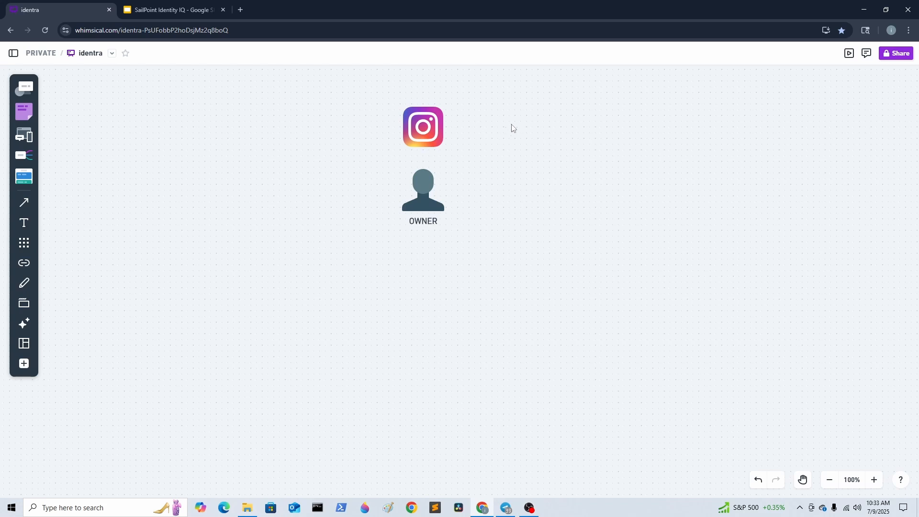
pyautogui.moveTo(490, 153)
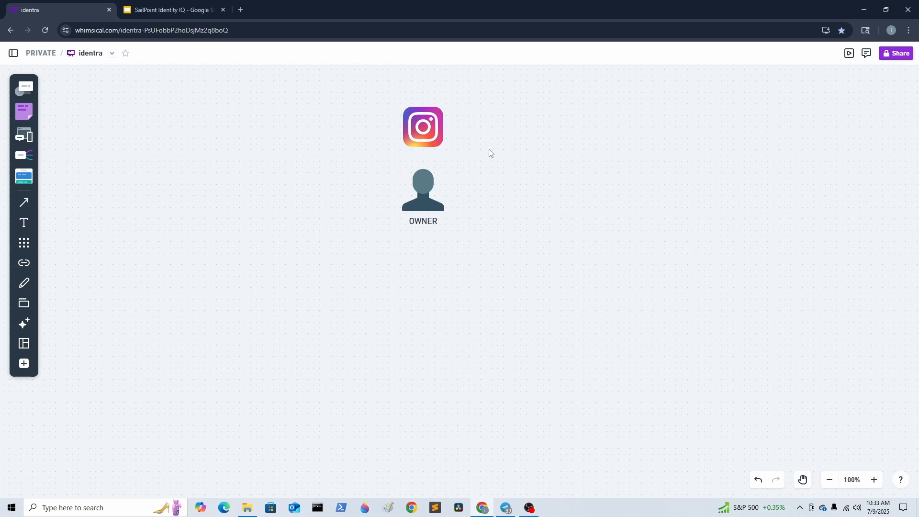
pyautogui.moveTo(501, 156)
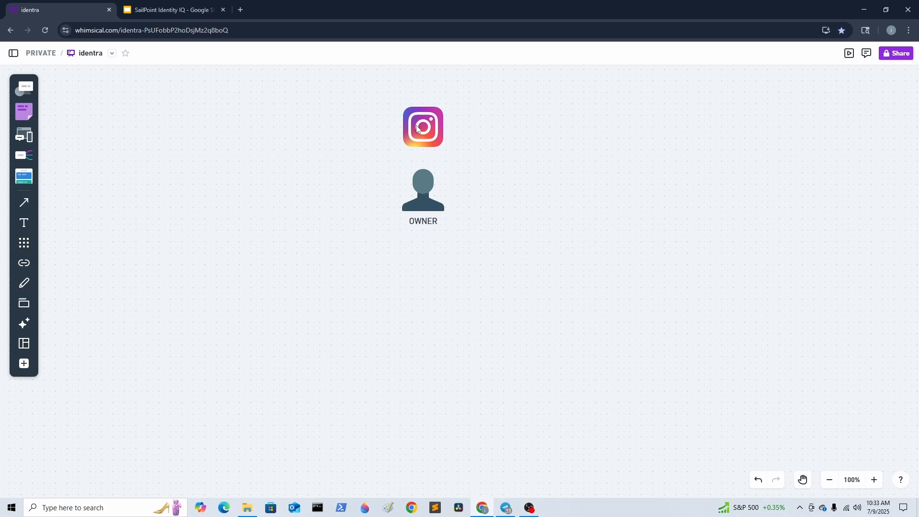
pyautogui.moveTo(23, 243)
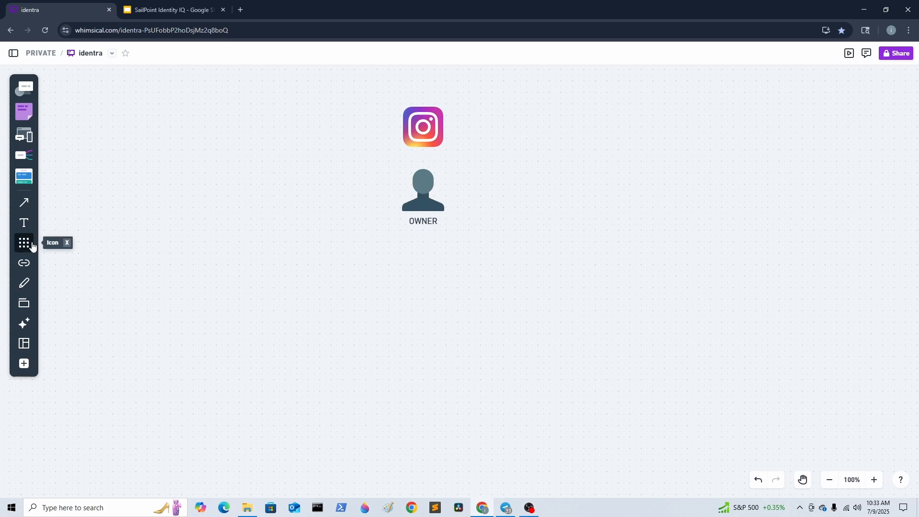
pyautogui.click(23, 242)
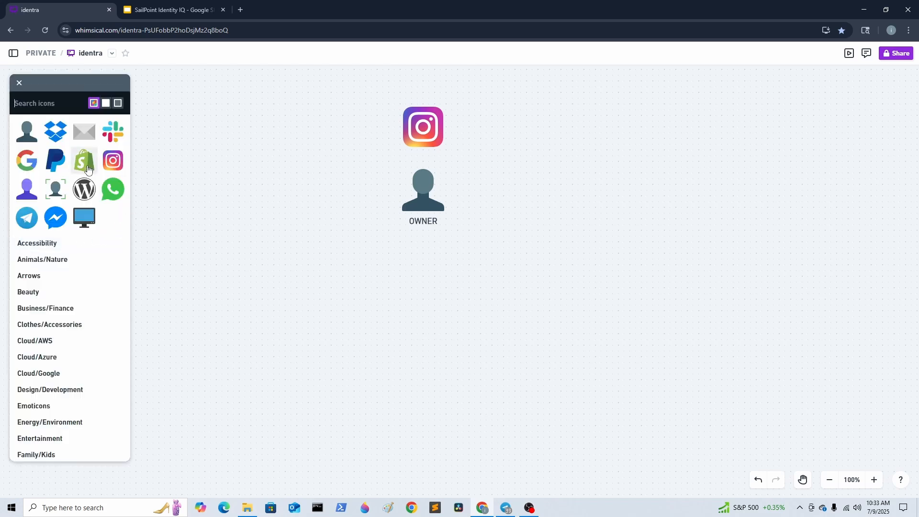
pyautogui.click(84, 160)
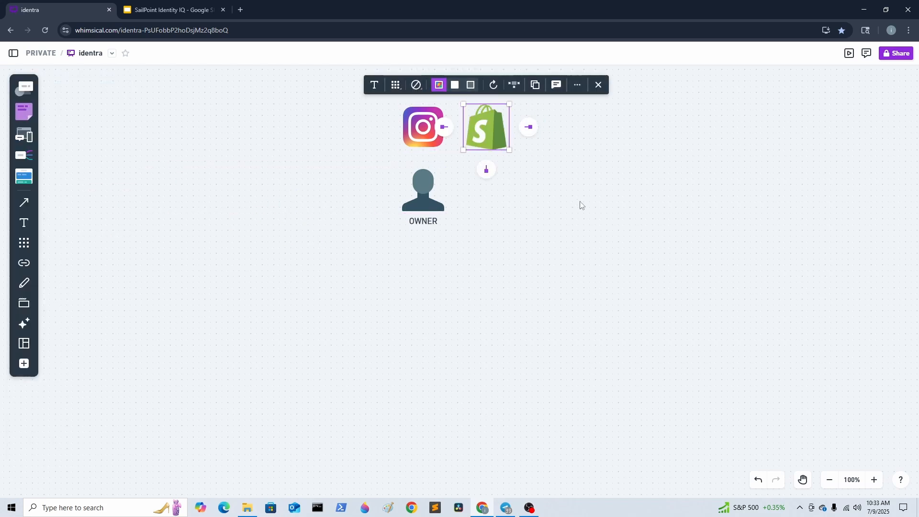
pyautogui.click(569, 168)
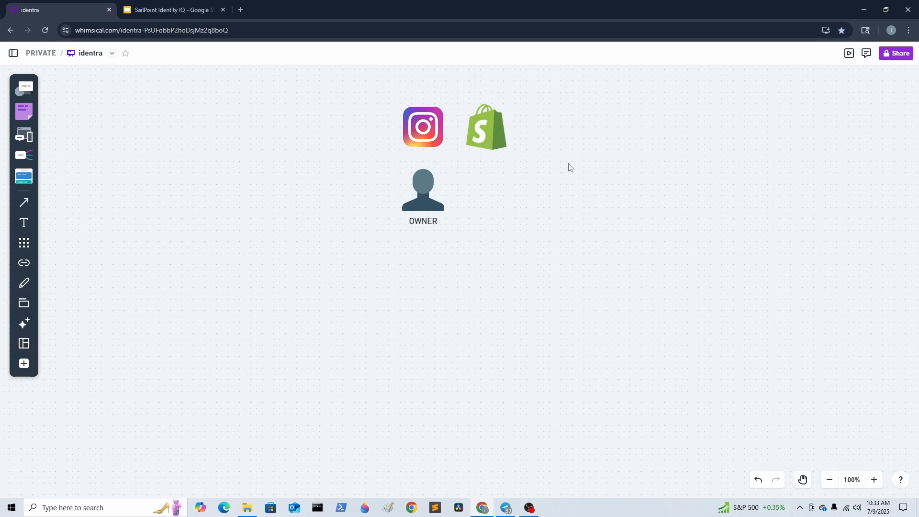
pyautogui.moveTo(437, 176)
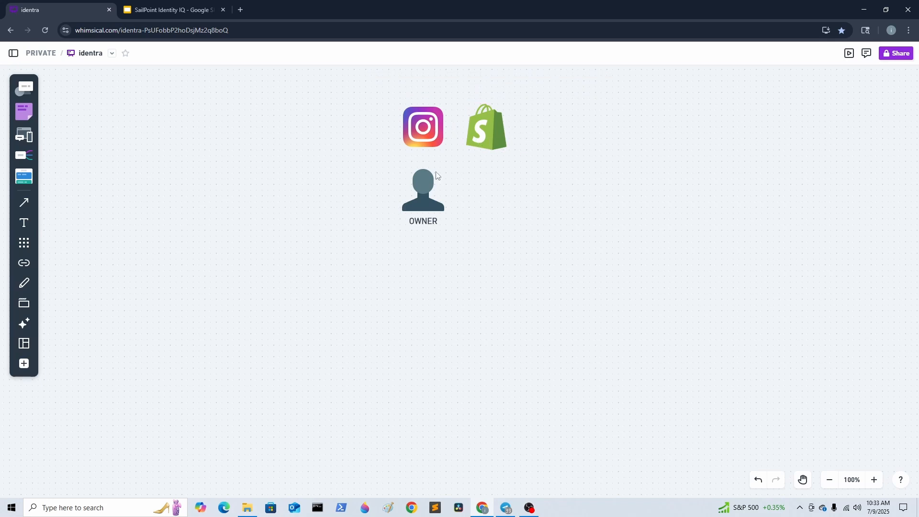
pyautogui.moveTo(14, 246)
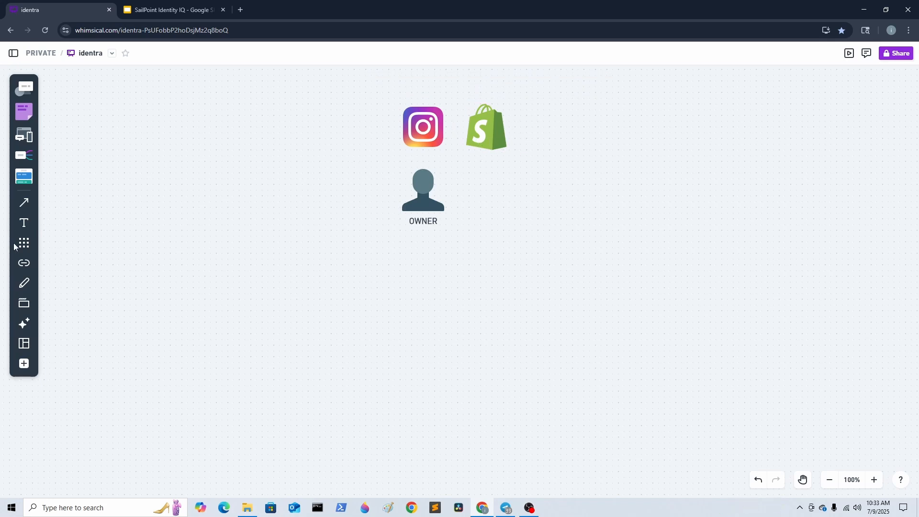
pyautogui.moveTo(23, 243)
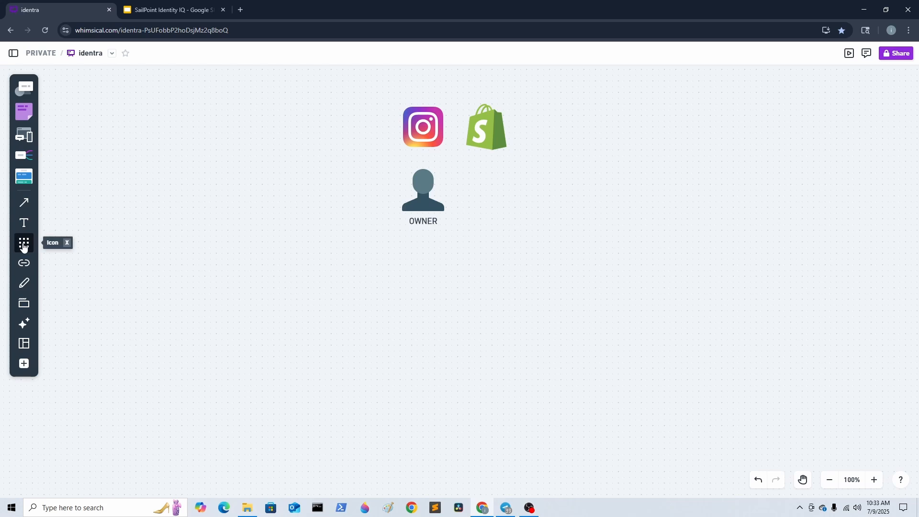
pyautogui.click(23, 243)
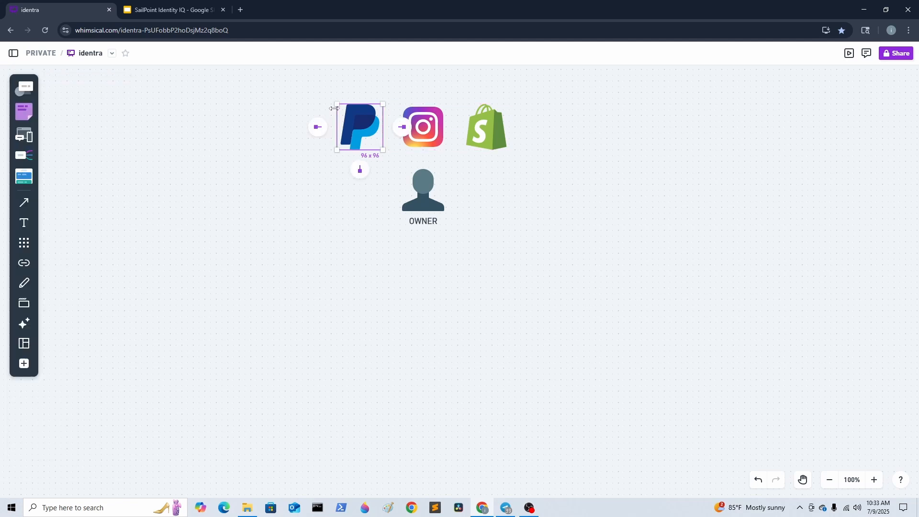
pyautogui.click(306, 218)
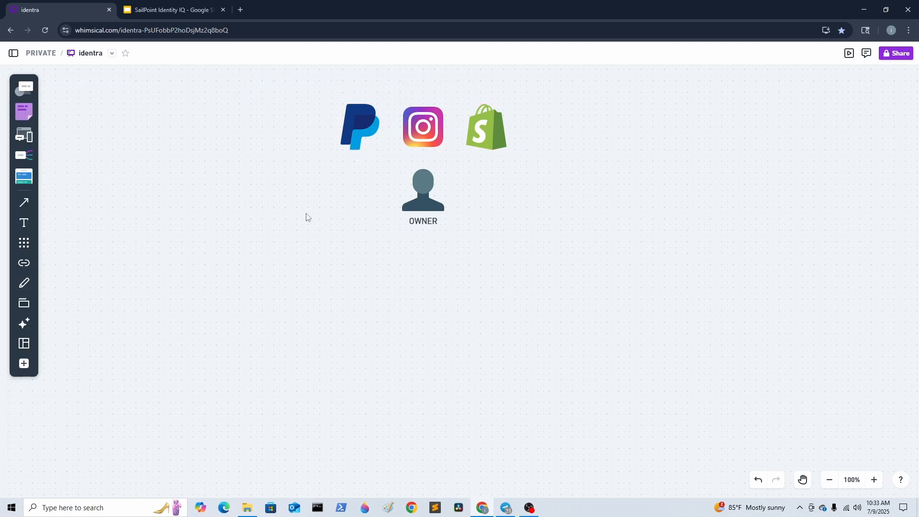
pyautogui.moveTo(310, 212)
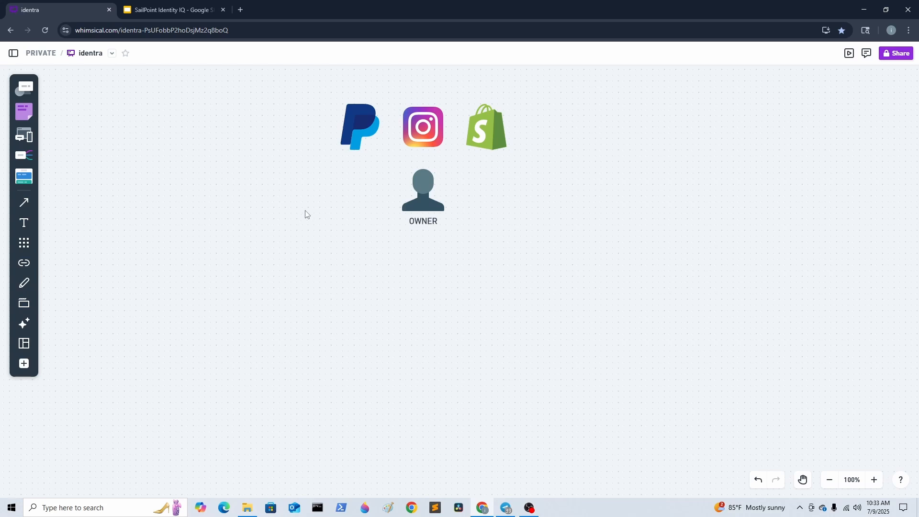
pyautogui.moveTo(112, 231)
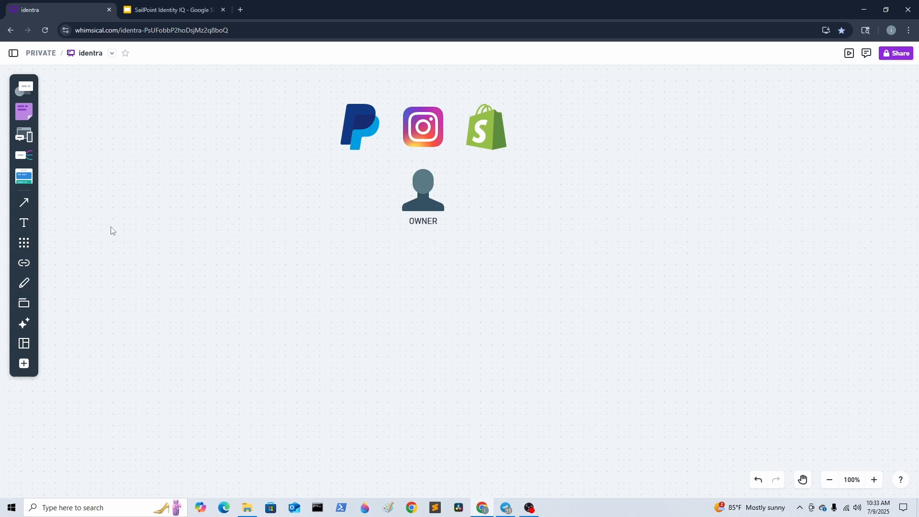
pyautogui.moveTo(447, 216)
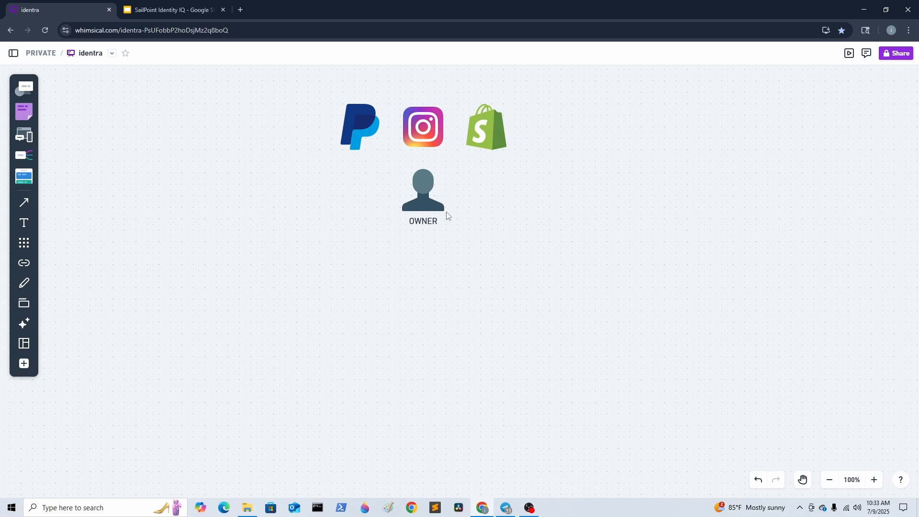
pyautogui.moveTo(408, 179)
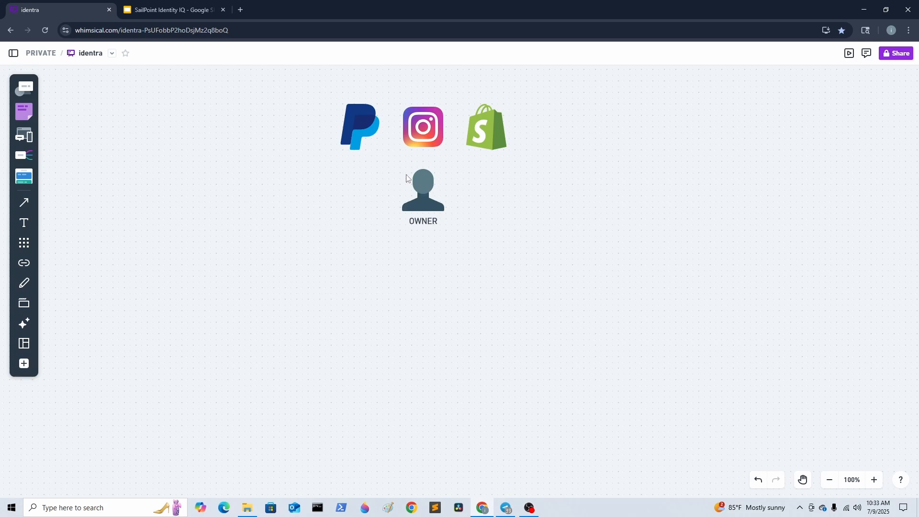
pyautogui.moveTo(424, 160)
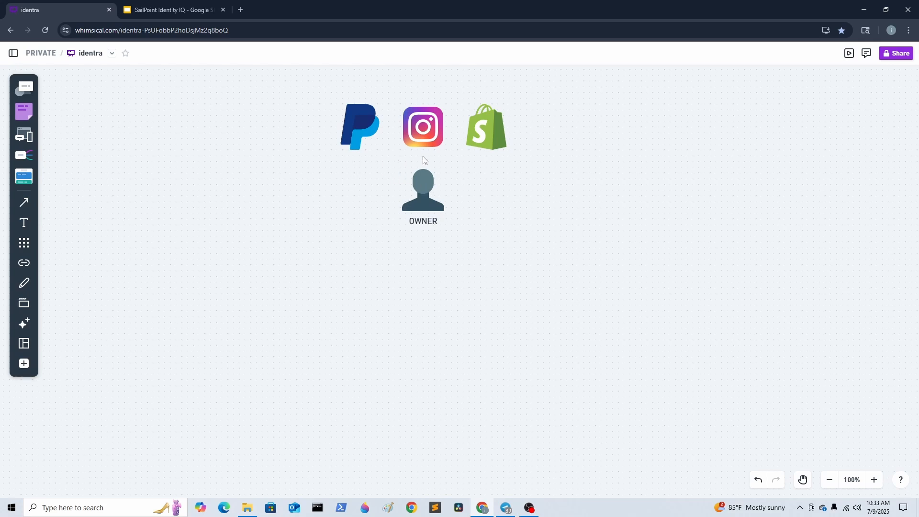
pyautogui.moveTo(434, 161)
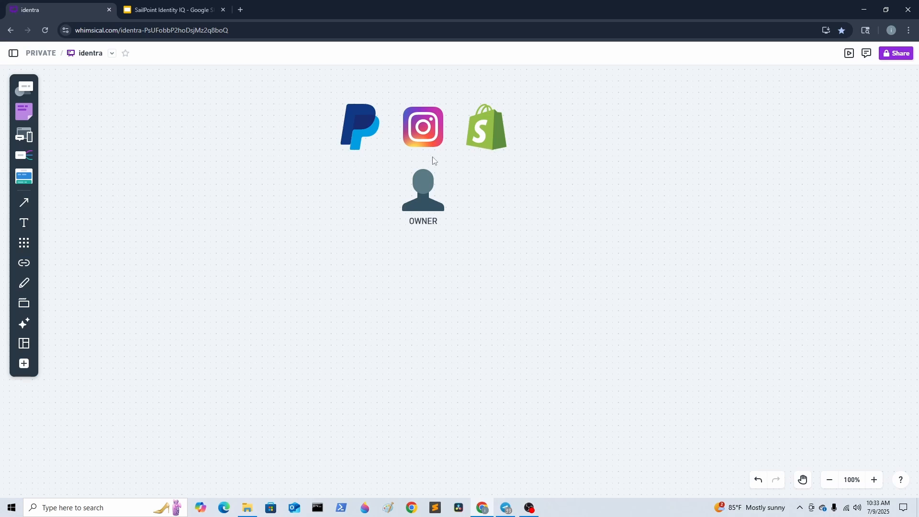
pyautogui.moveTo(446, 185)
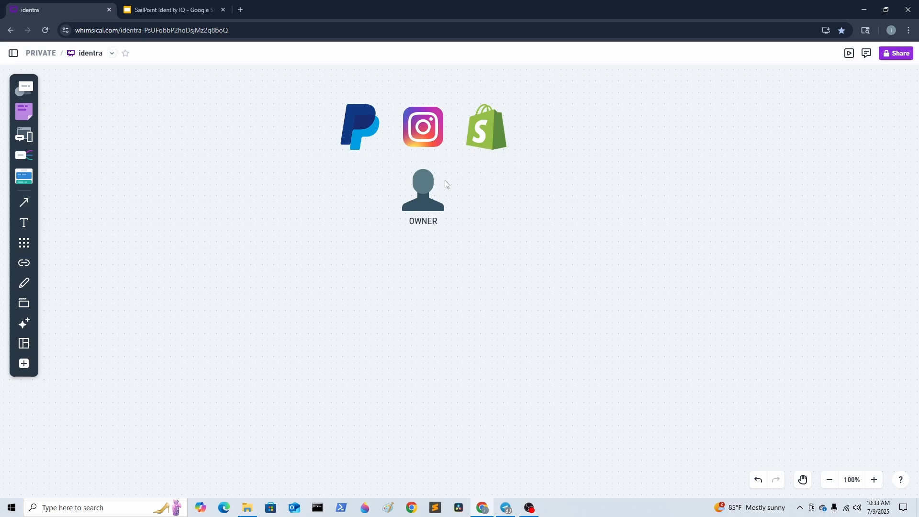
pyautogui.moveTo(540, 218)
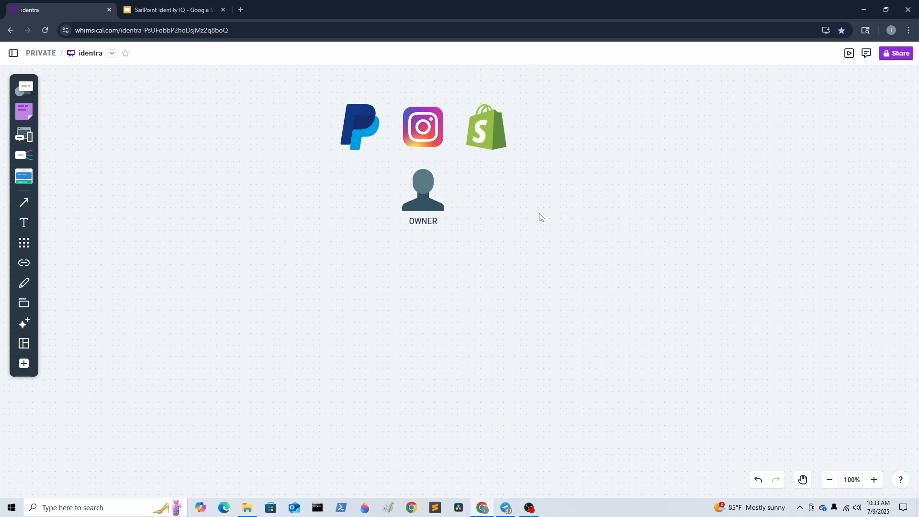
pyautogui.moveTo(425, 189)
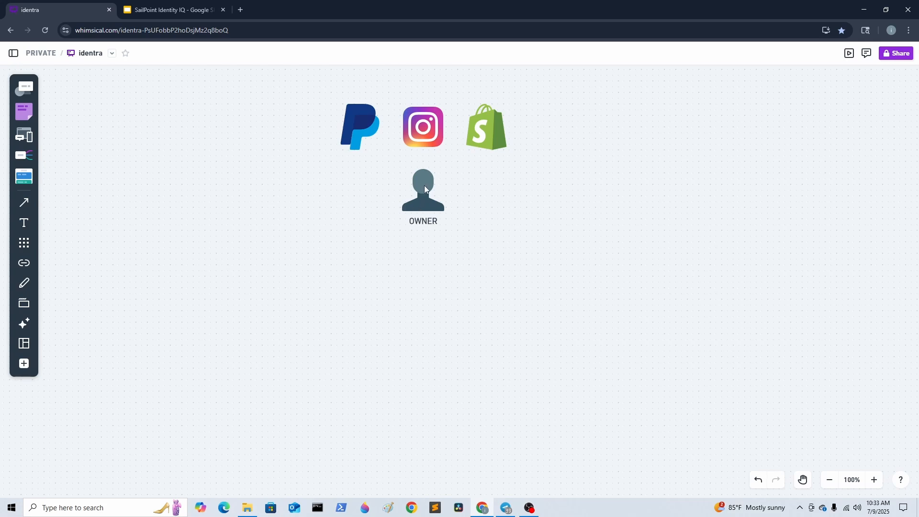
pyautogui.moveTo(427, 163)
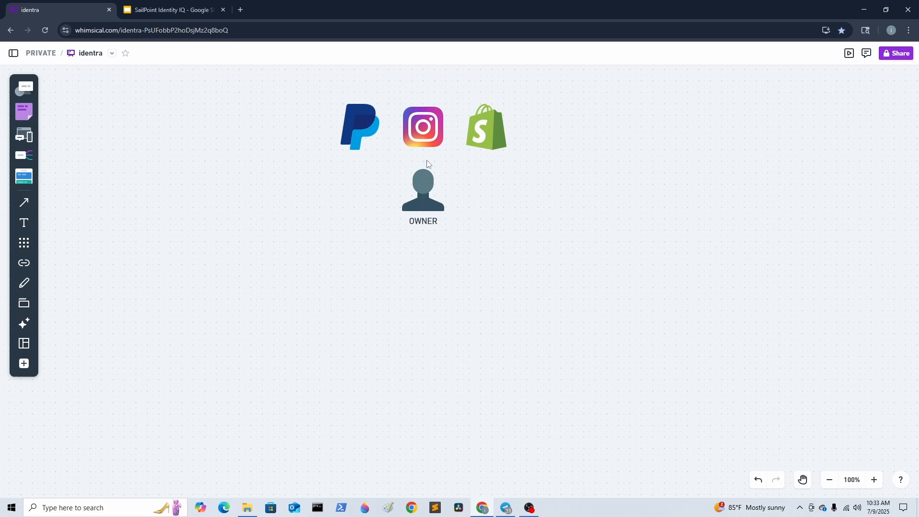
pyautogui.moveTo(371, 171)
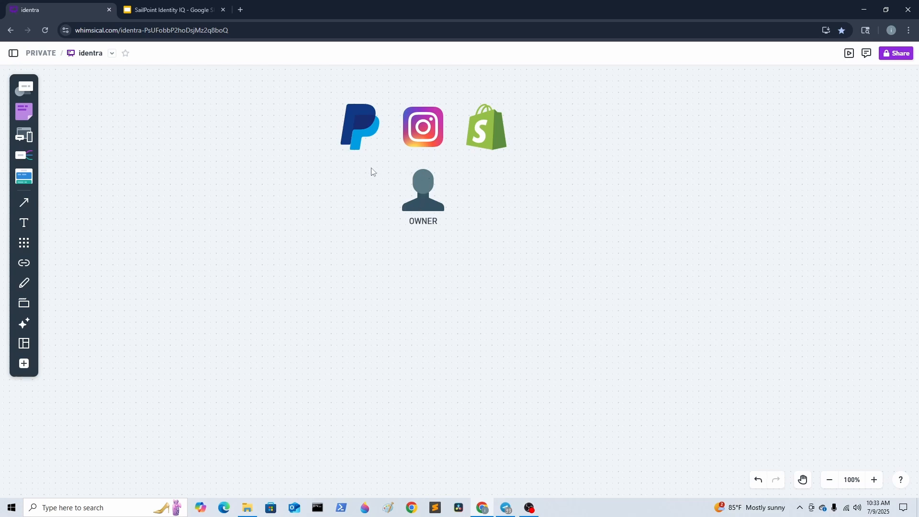
pyautogui.moveTo(532, 166)
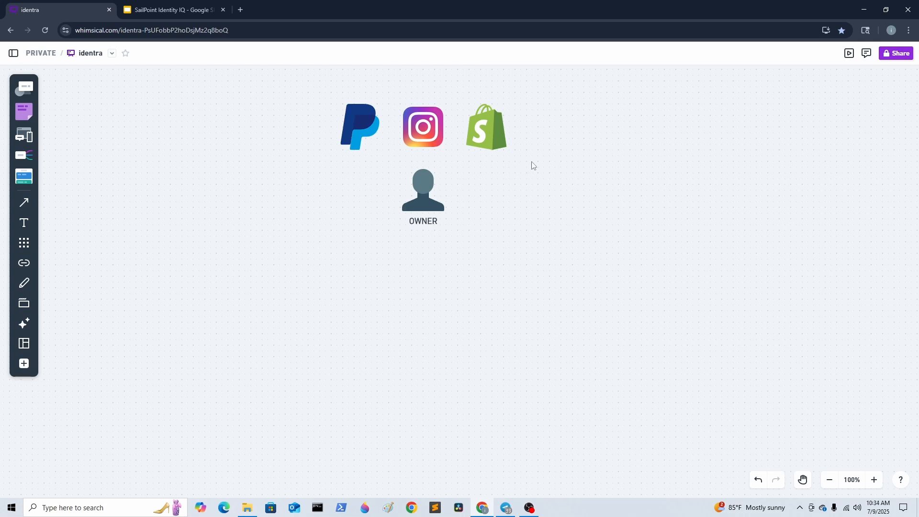
# Step: Copy the OWNER figure and label the new copies ACCOUNTANT and CUSTOMER SERVICE
pyautogui.click(422, 189)
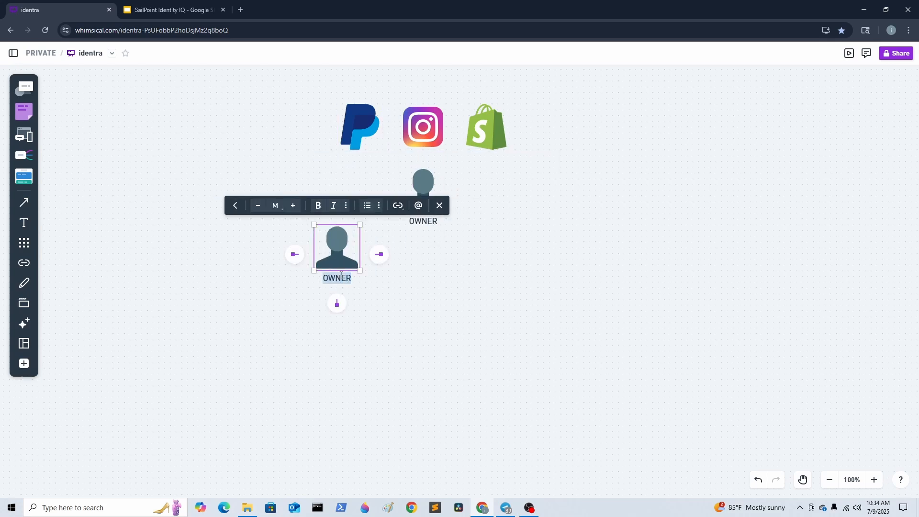
pyautogui.write('ACCOUNTANT')
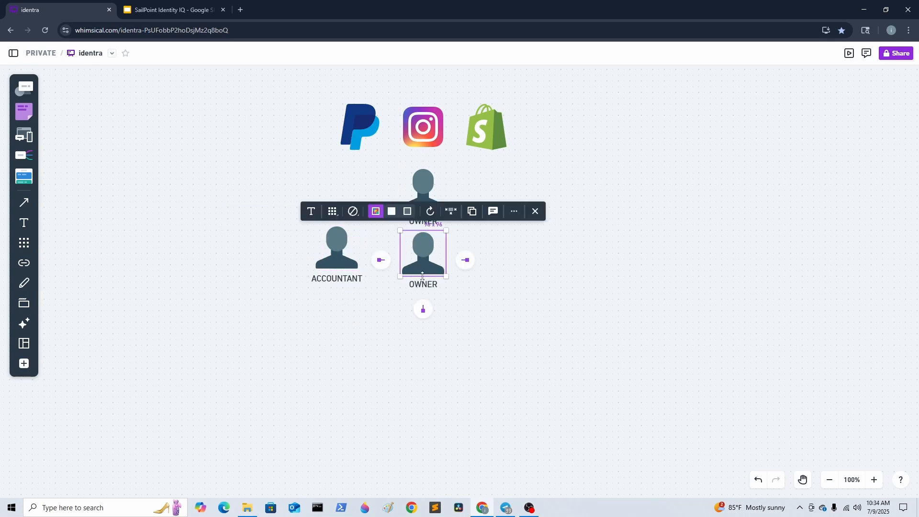
pyautogui.doubleClick(422, 283)
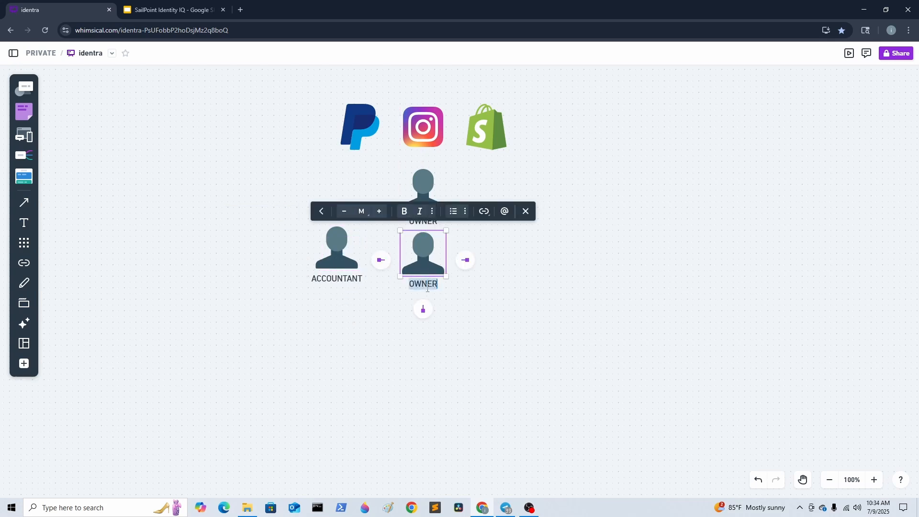
pyautogui.write('CUST')
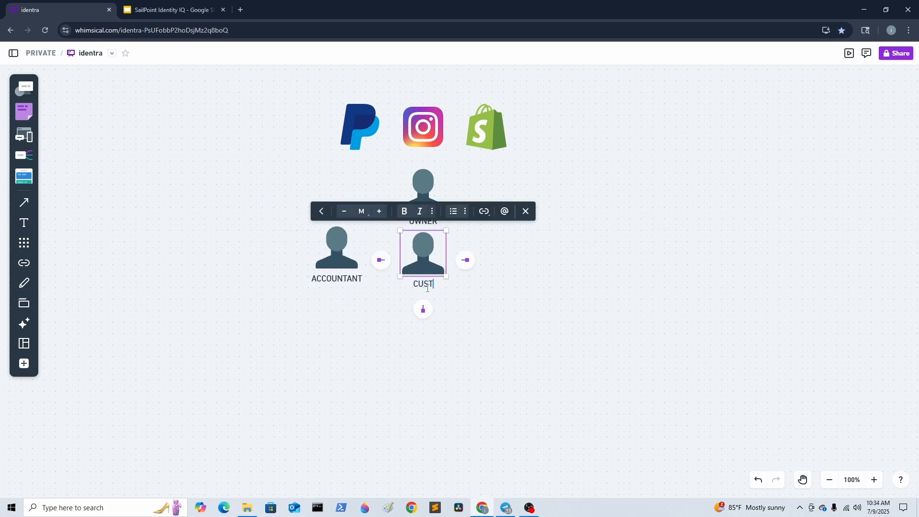
pyautogui.write('OMER SR')
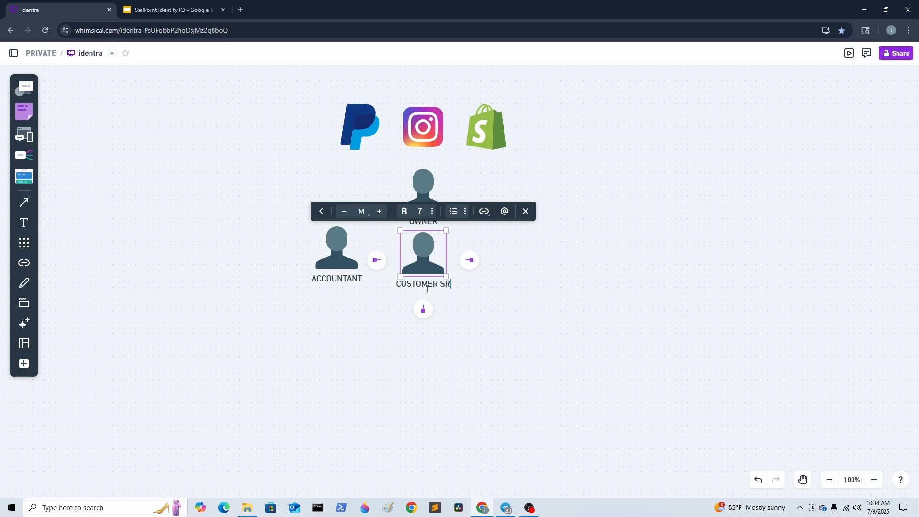
pyautogui.write('ERVICE')
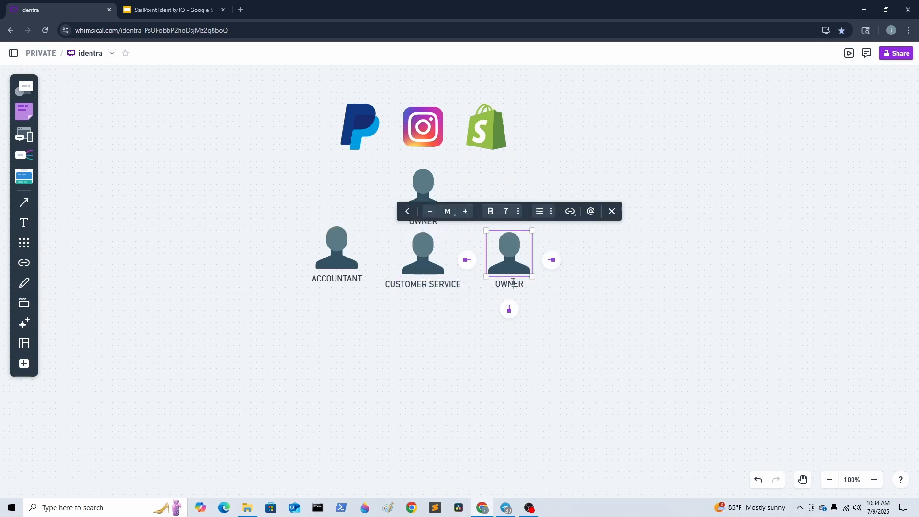
# Step: Label the third copy SOCIAL MEDIA and correct its misspelling
pyautogui.write('SOCIE')
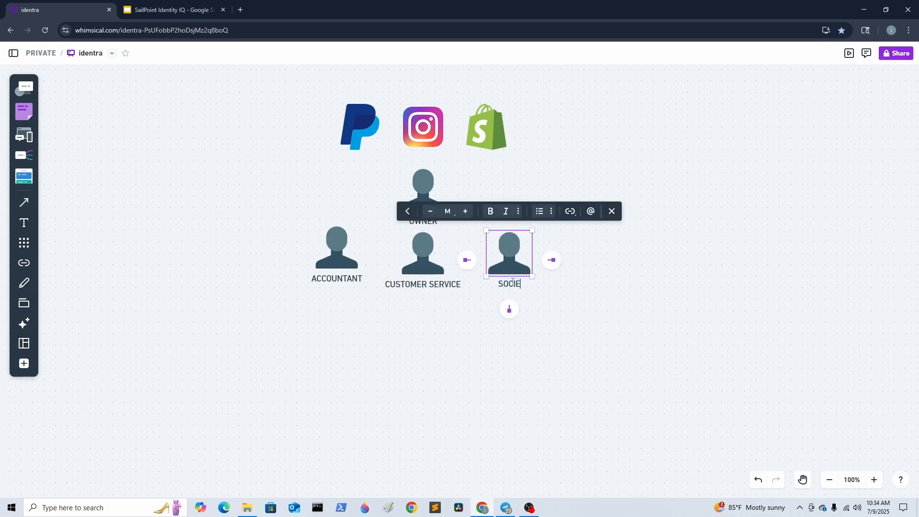
pyautogui.write('AL MEDI')
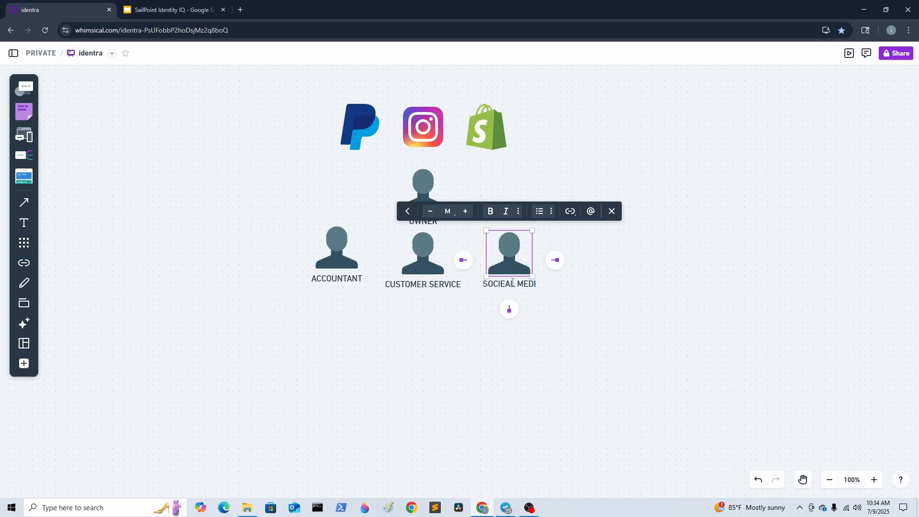
pyautogui.click(600, 326)
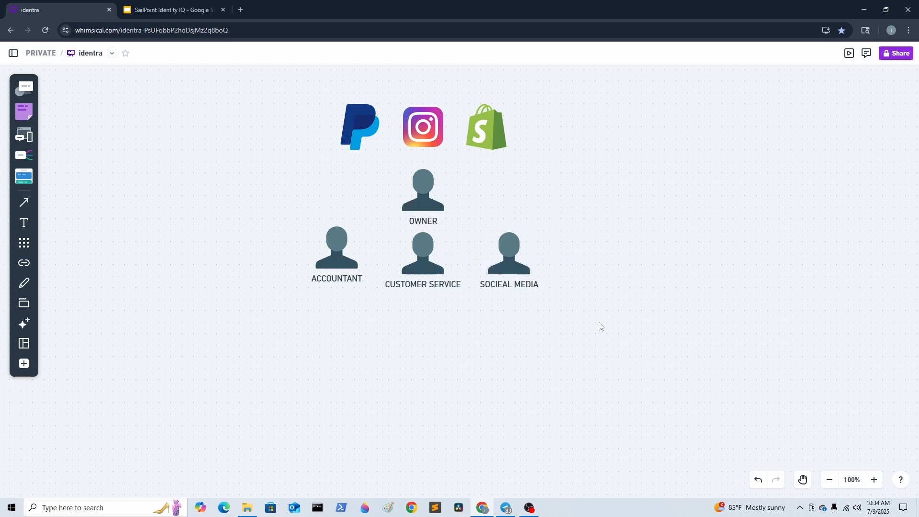
pyautogui.click(508, 253)
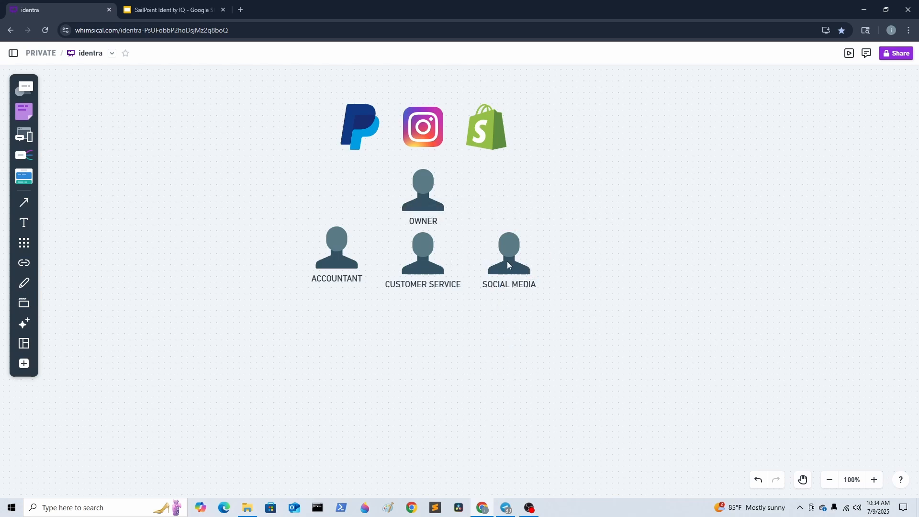
# Step: Space the ACCOUNTANT and SOCIAL MEDIA icons evenly around CUSTOMER SERVICE beneath OWNER
pyautogui.click(336, 253)
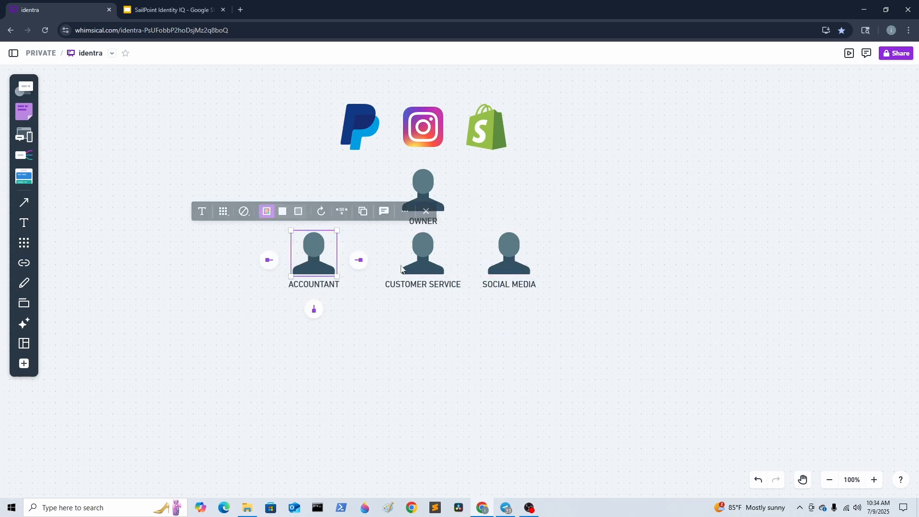
pyautogui.click(422, 254)
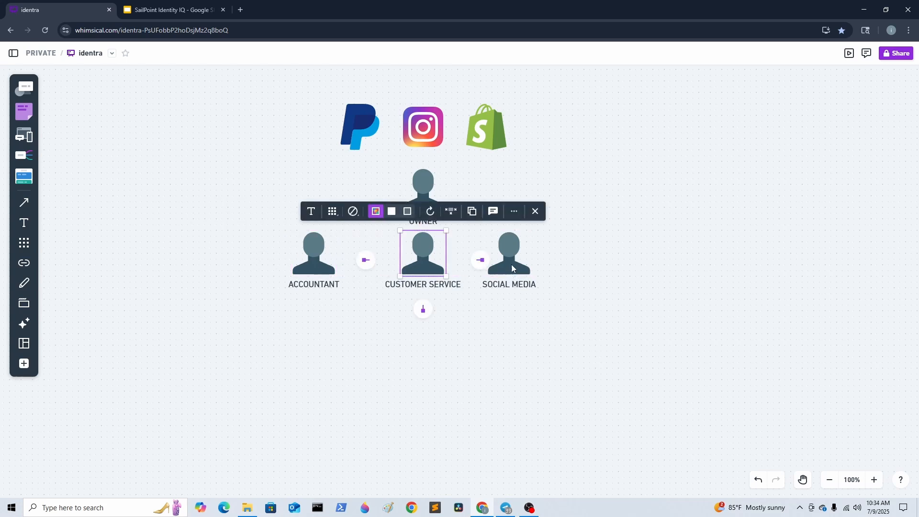
pyautogui.click(477, 318)
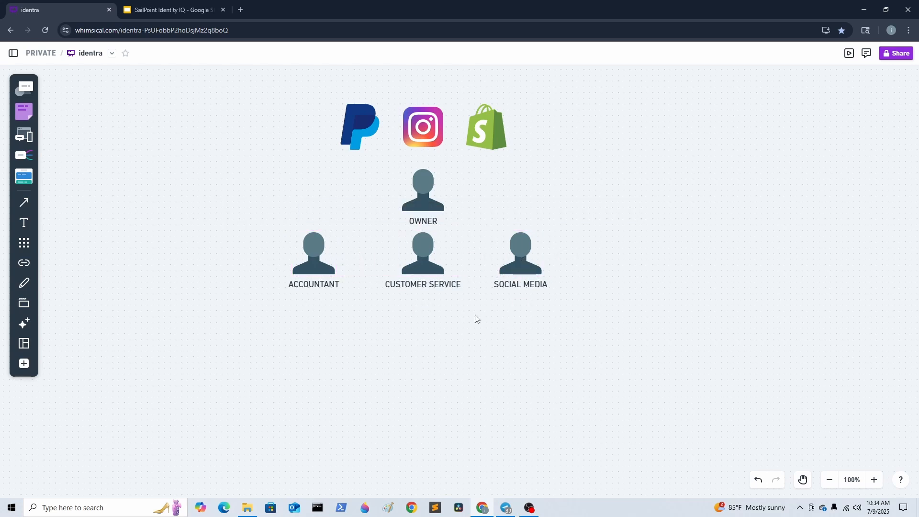
pyautogui.moveTo(389, 162)
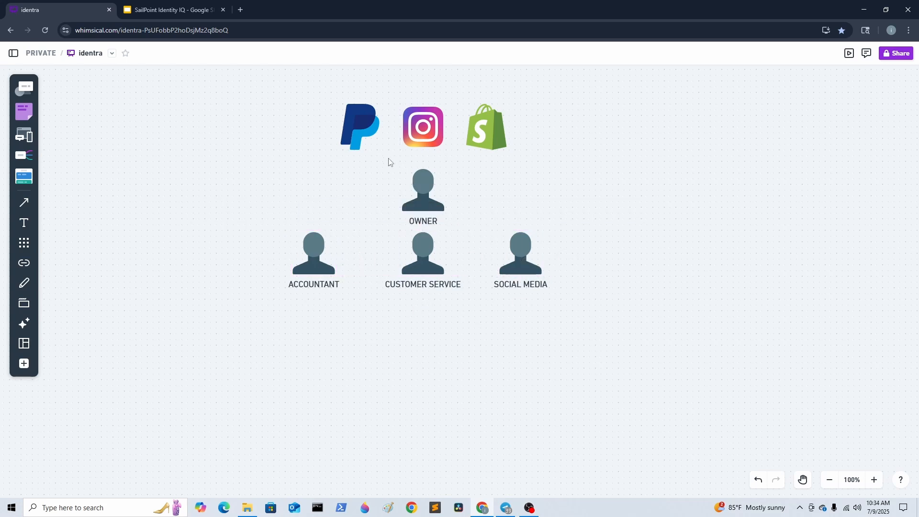
pyautogui.moveTo(406, 145)
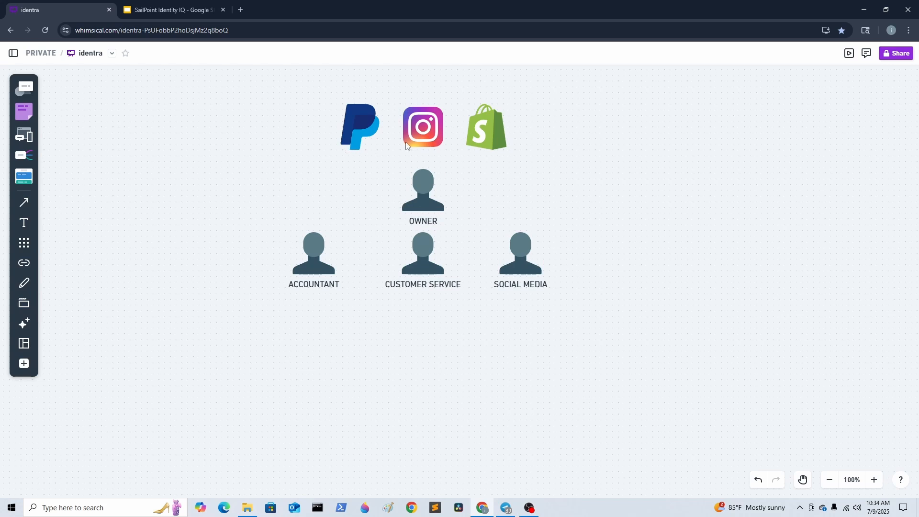
pyautogui.moveTo(532, 263)
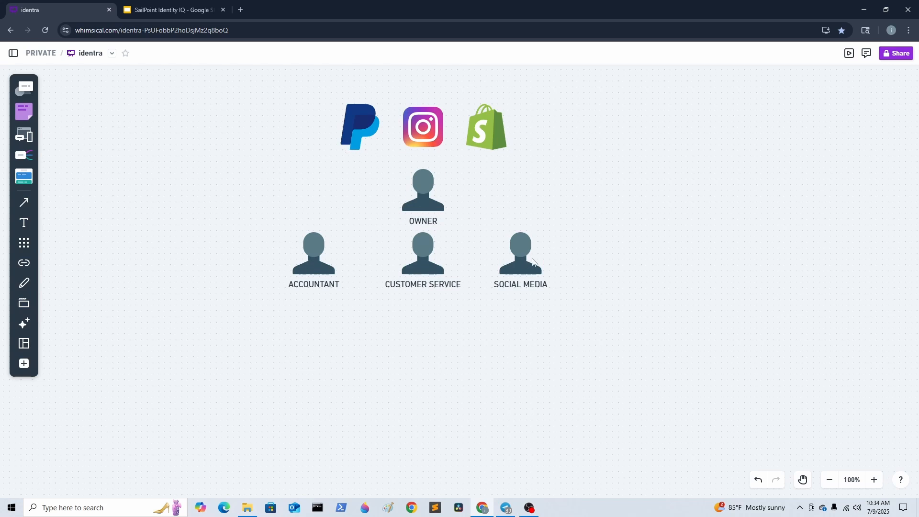
pyautogui.moveTo(655, 226)
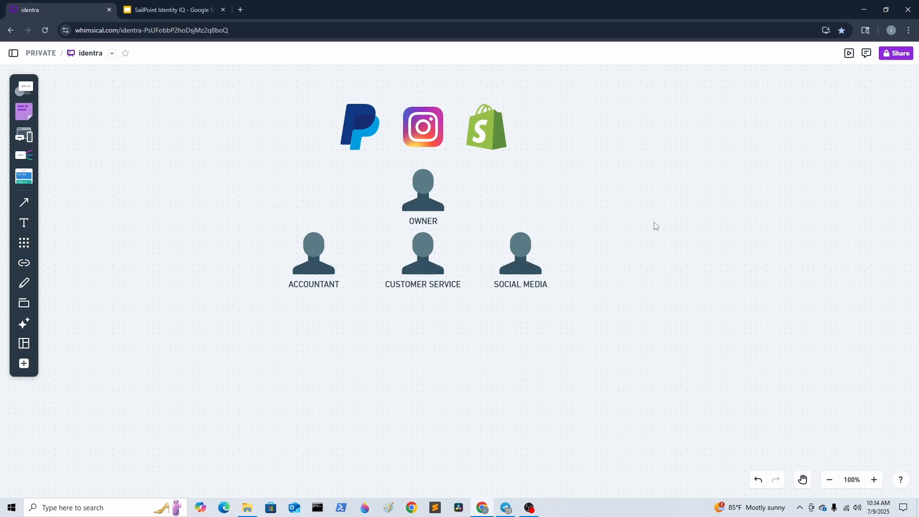
pyautogui.moveTo(278, 264)
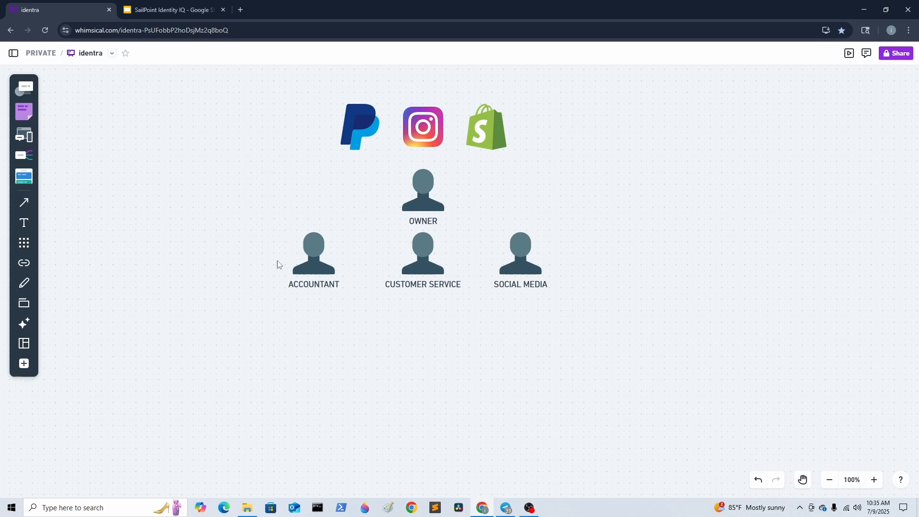
pyautogui.moveTo(439, 190)
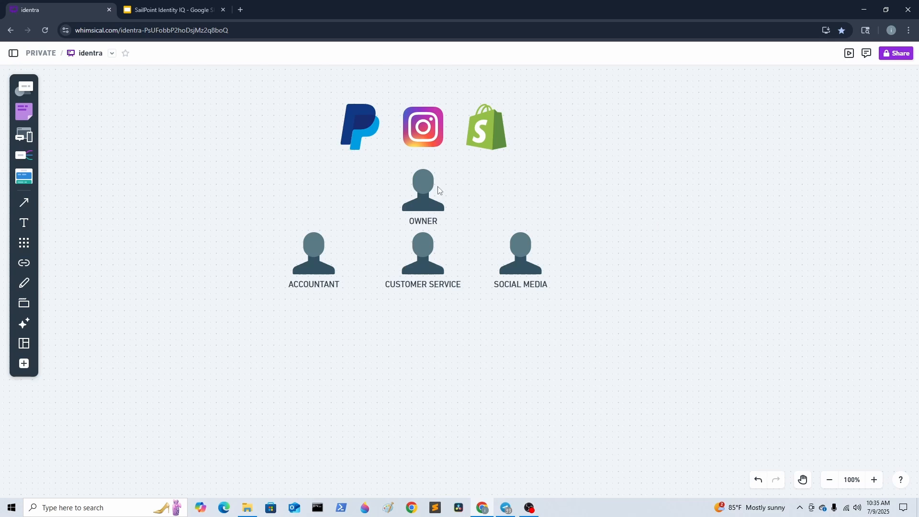
pyautogui.moveTo(288, 282)
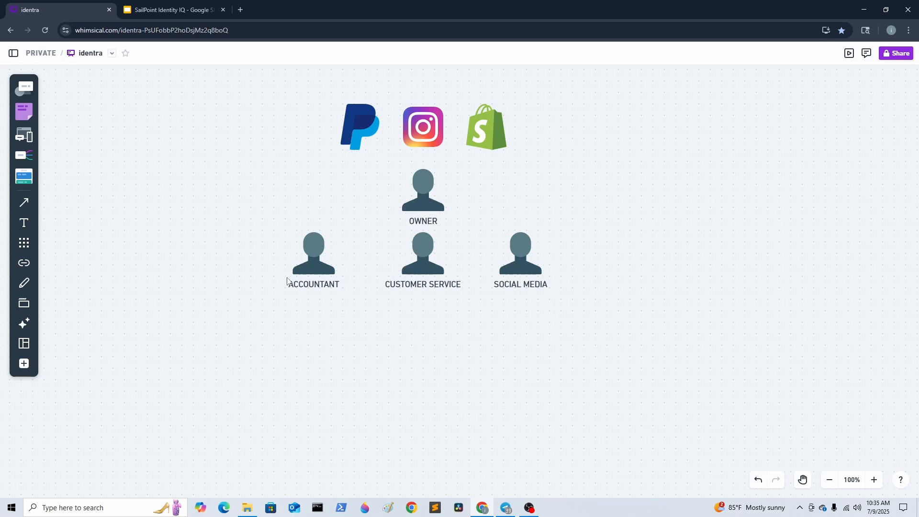
# Step: Place a Google logo at the start of the logo row, then add Slack at the end
pyautogui.click(24, 243)
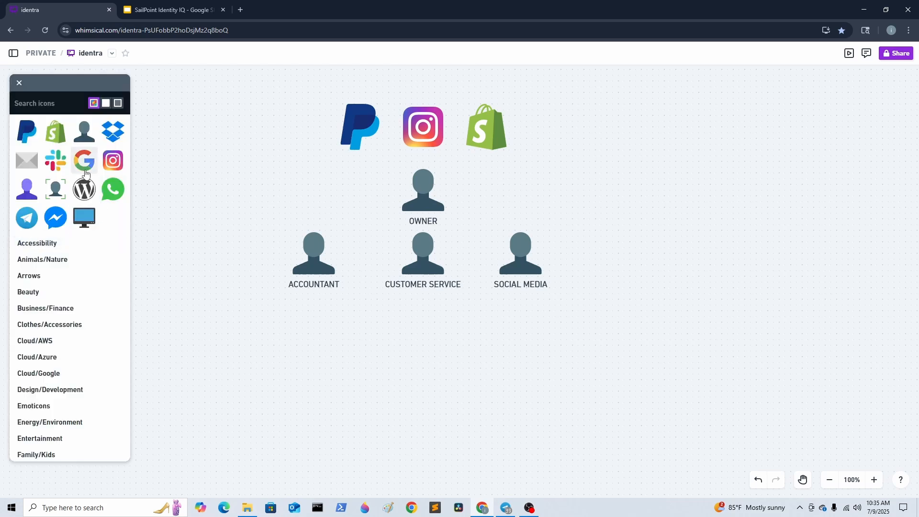
pyautogui.moveTo(84, 160); pyautogui.dragTo(291, 191)
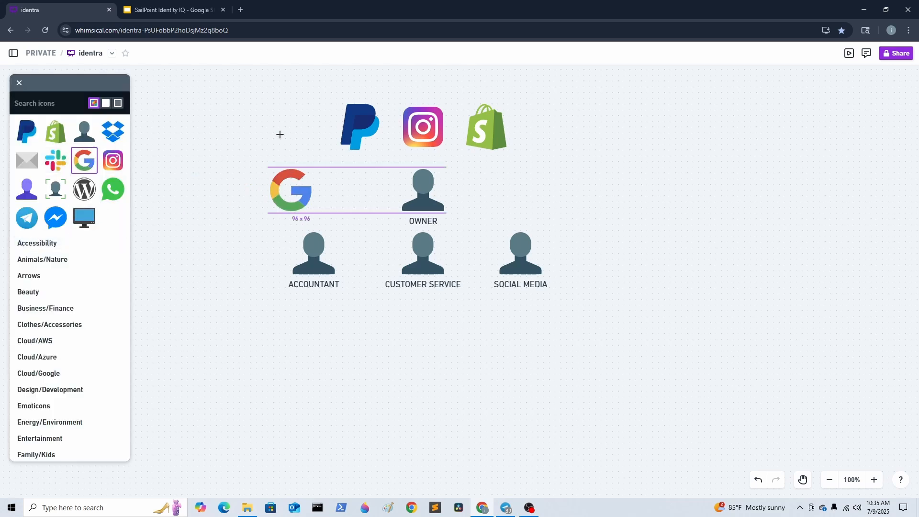
pyautogui.moveTo(290, 191); pyautogui.dragTo(296, 127)
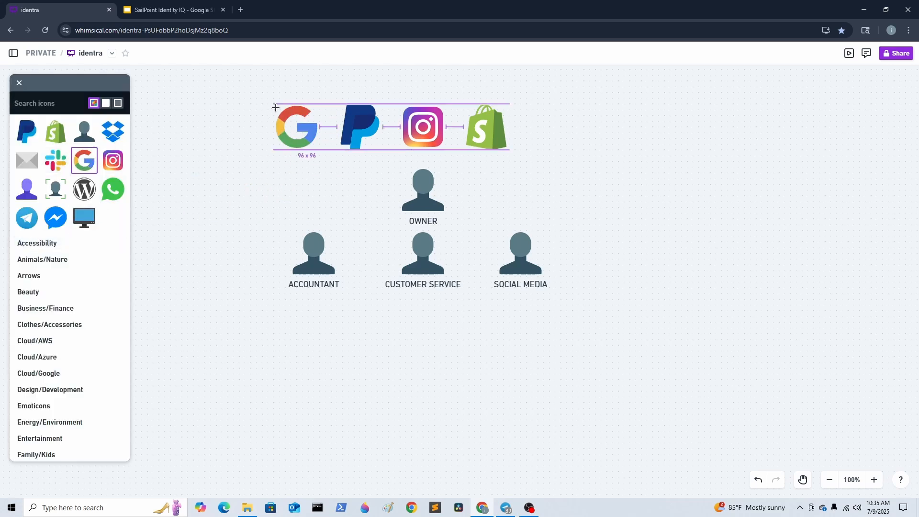
pyautogui.click(19, 82)
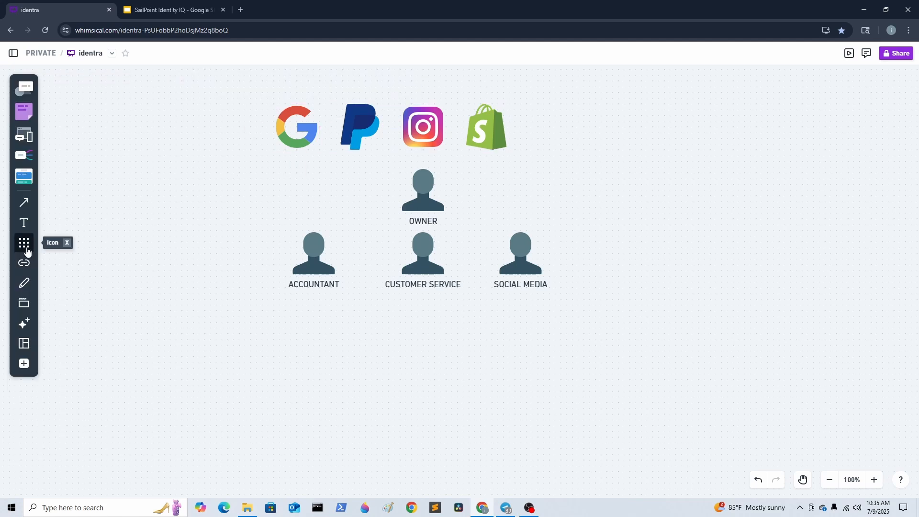
pyautogui.click(24, 242)
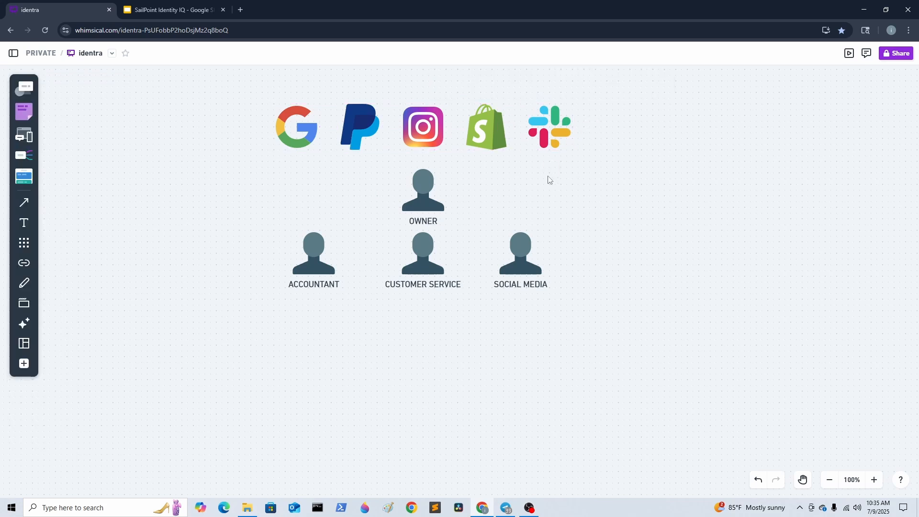
pyautogui.moveTo(473, 178)
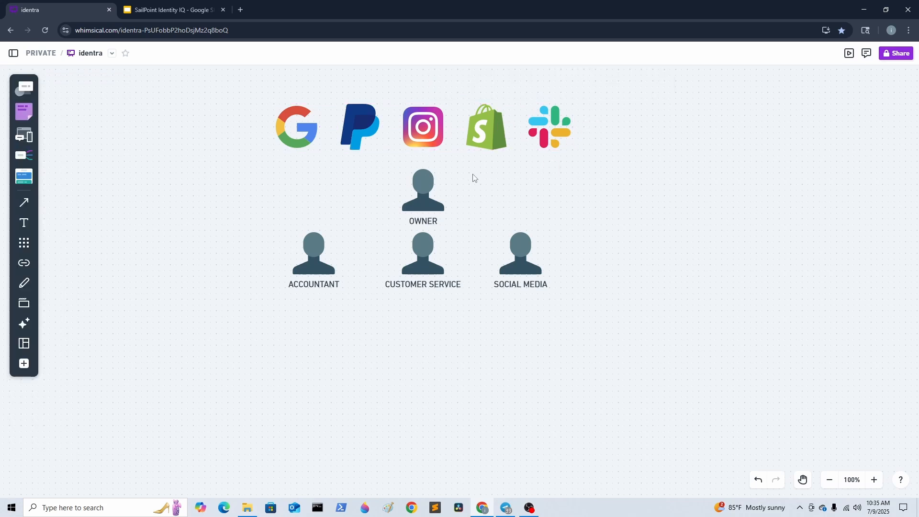
pyautogui.moveTo(309, 153)
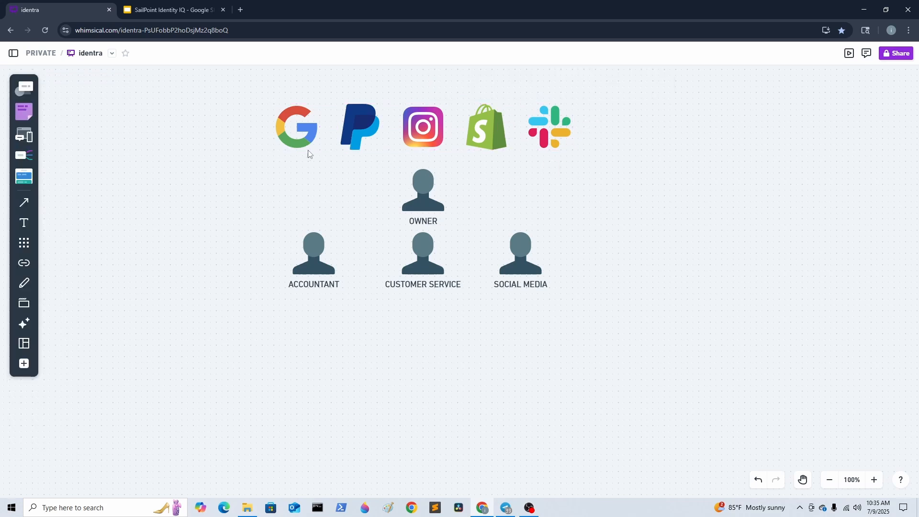
pyautogui.moveTo(250, 252)
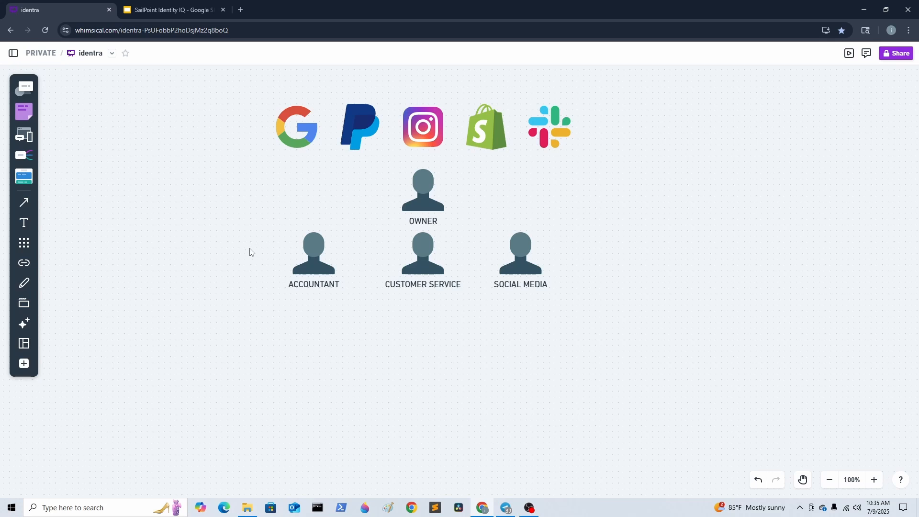
pyautogui.moveTo(296, 317)
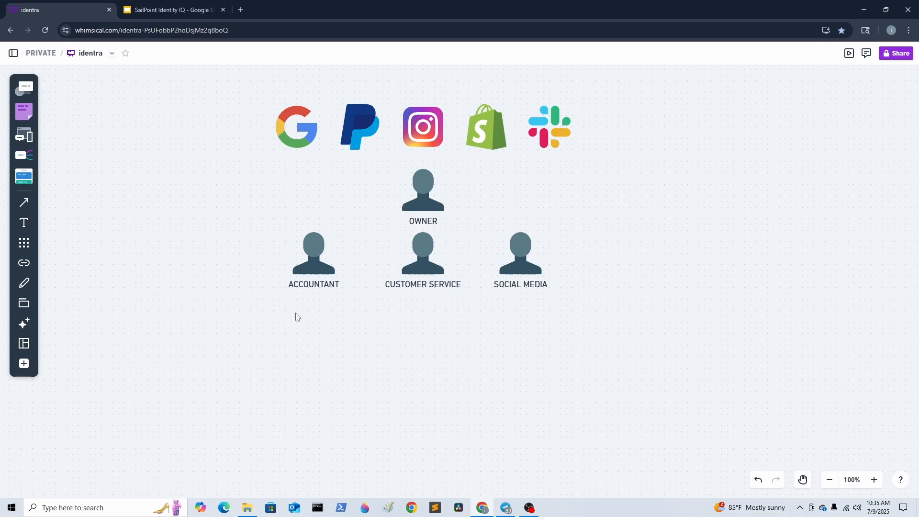
pyautogui.moveTo(230, 107)
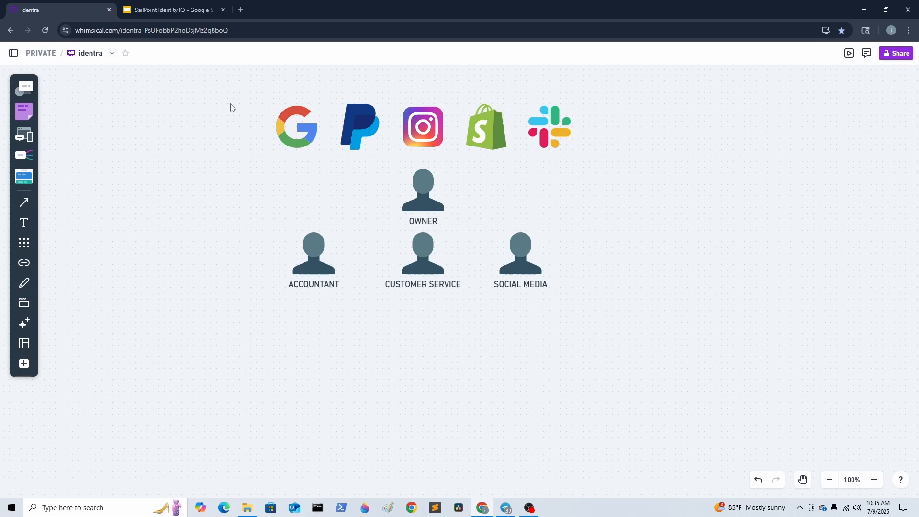
pyautogui.moveTo(352, 95)
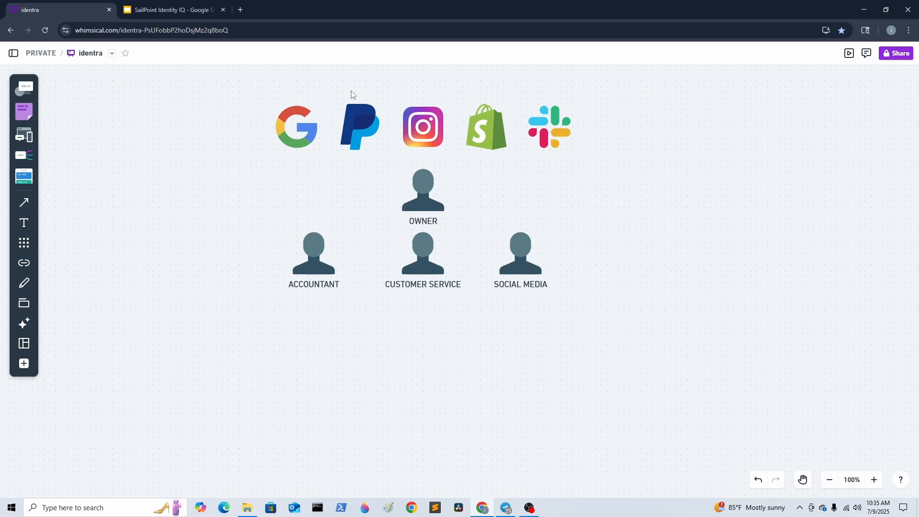
pyautogui.moveTo(358, 85)
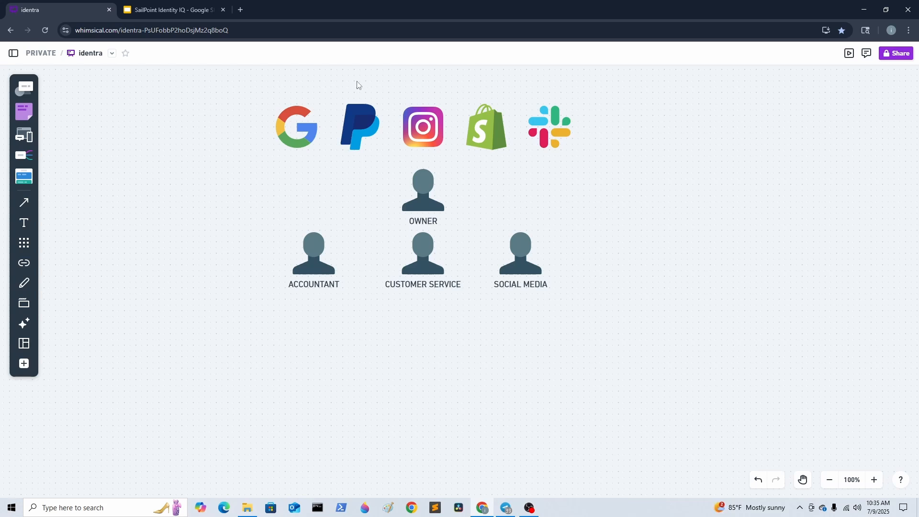
pyautogui.moveTo(448, 170)
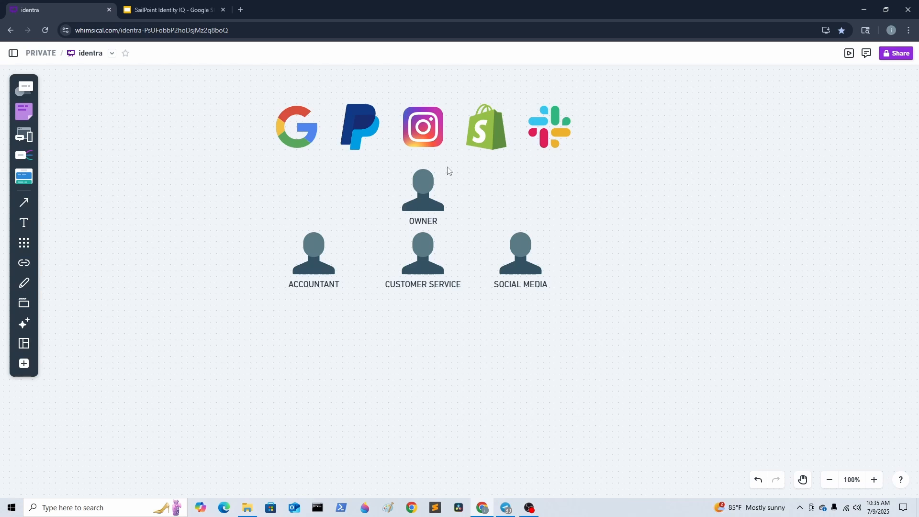
pyautogui.moveTo(267, 243)
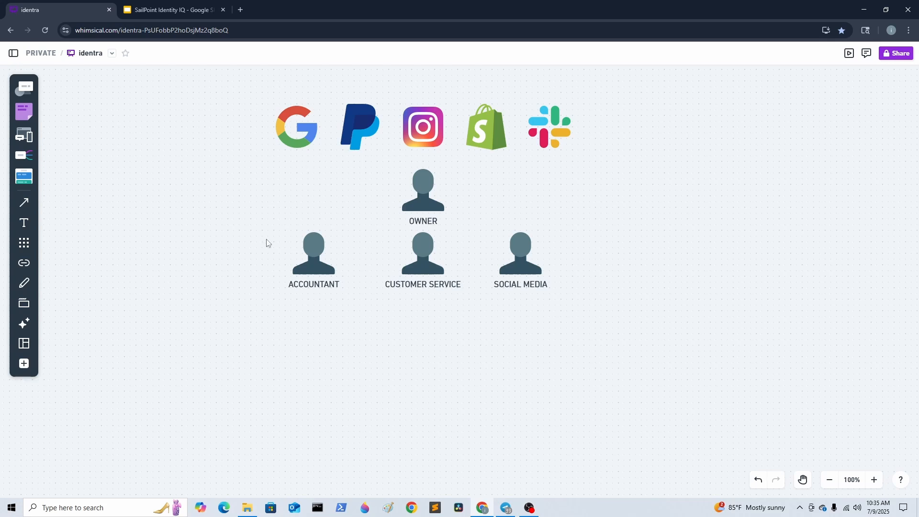
pyautogui.moveTo(377, 332)
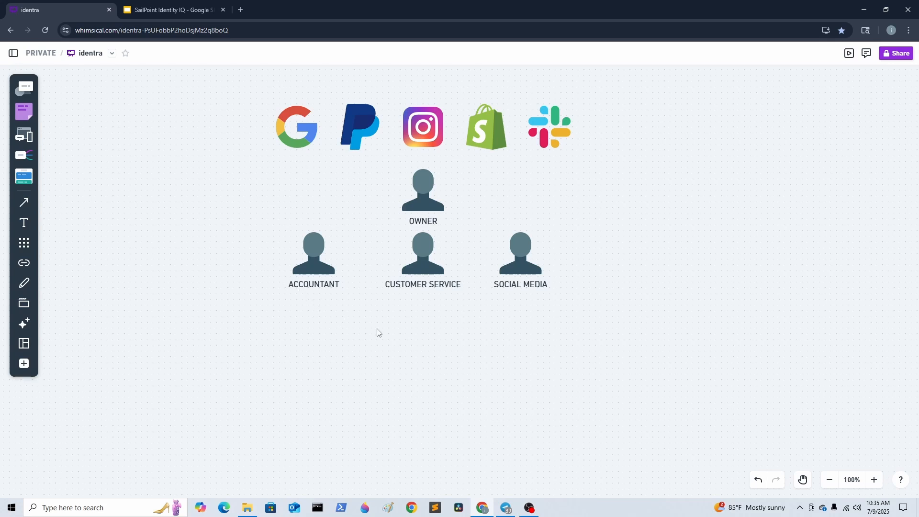
pyautogui.moveTo(393, 299)
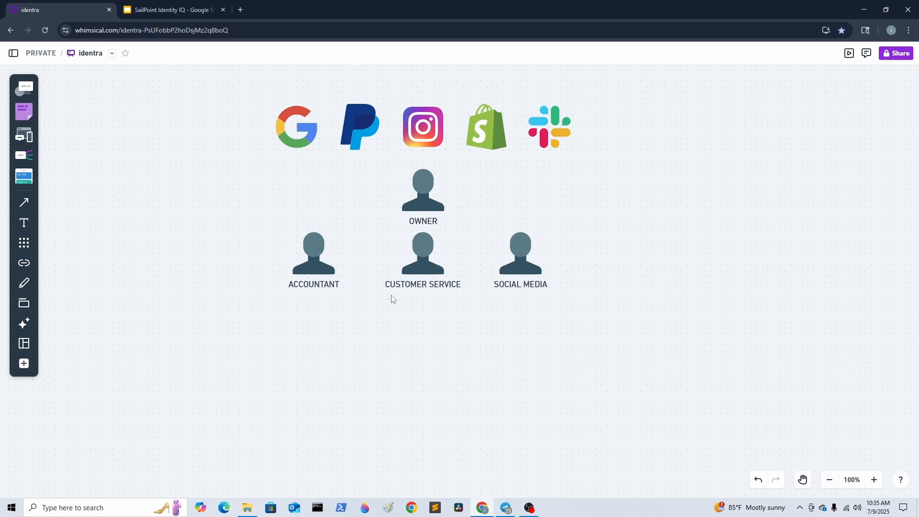
pyautogui.moveTo(618, 278)
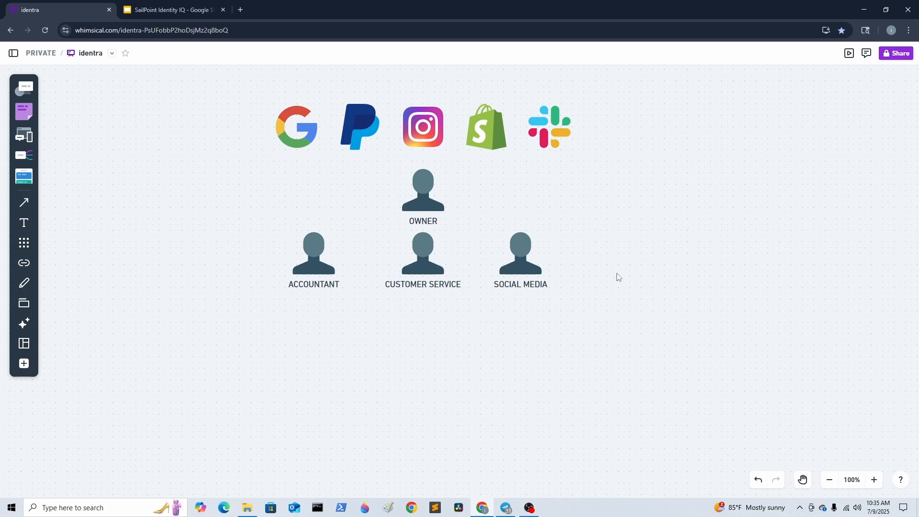
pyautogui.moveTo(631, 254)
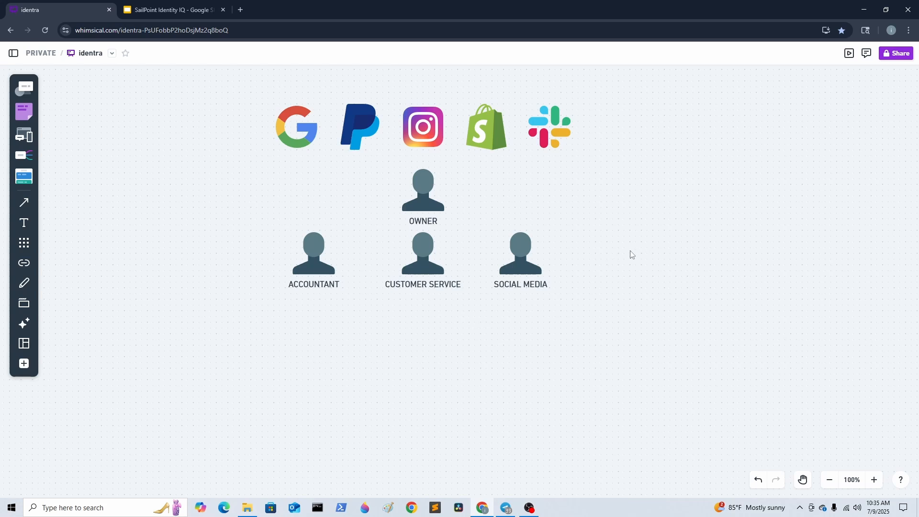
# Step: Copy the ACCOUNTANT figure below it and label the copy EMP1
pyautogui.click(314, 253)
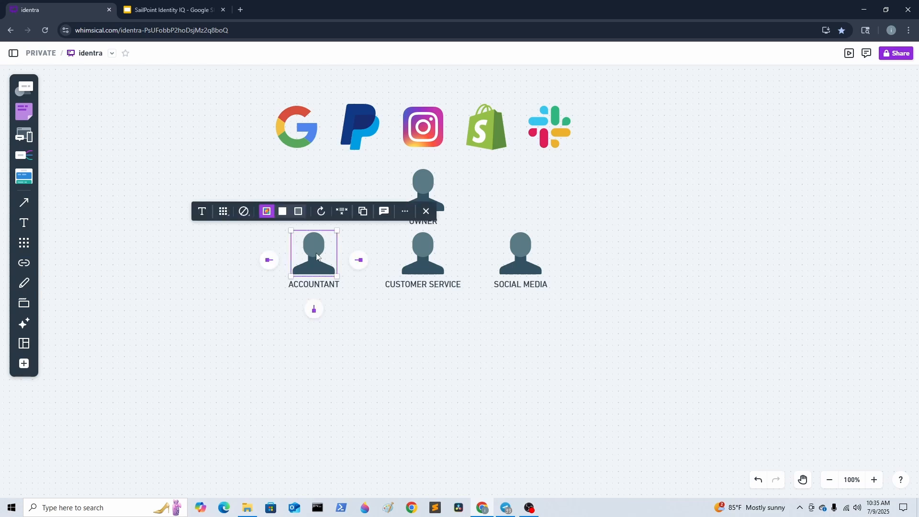
pyautogui.click(263, 345)
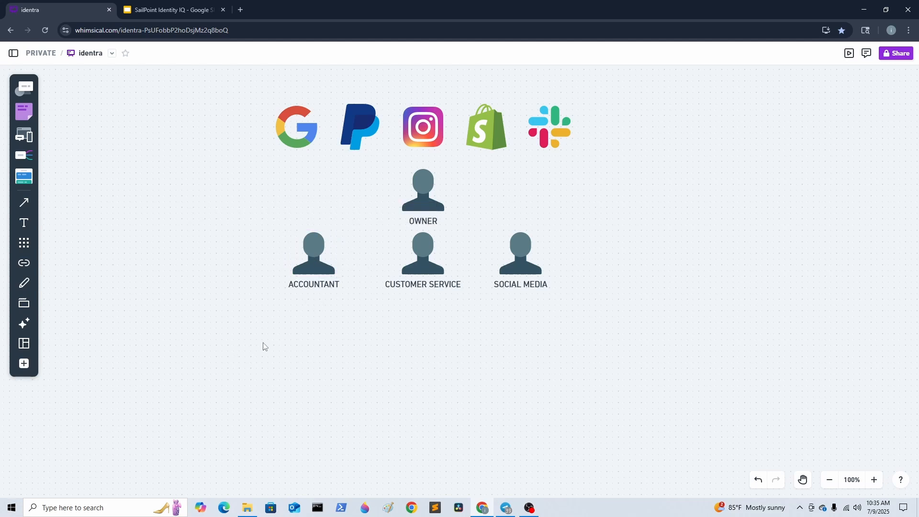
pyautogui.click(314, 253)
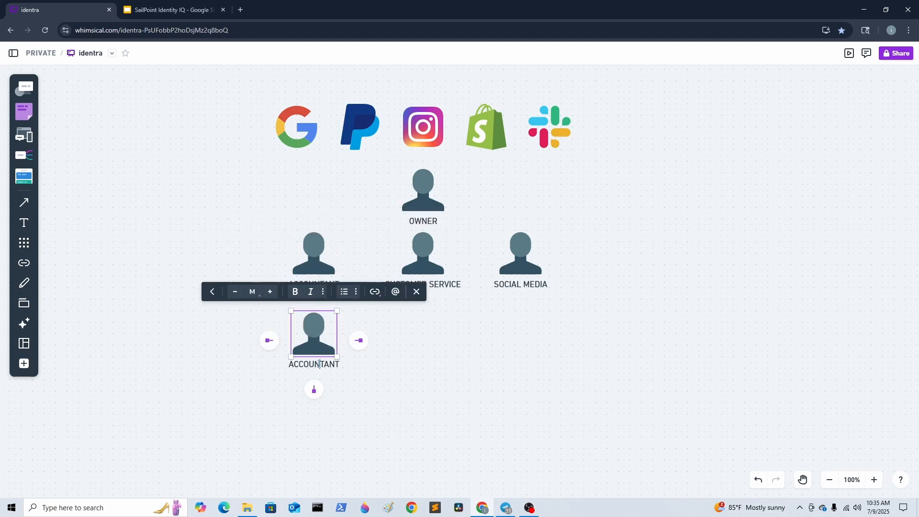
pyautogui.write('EM')
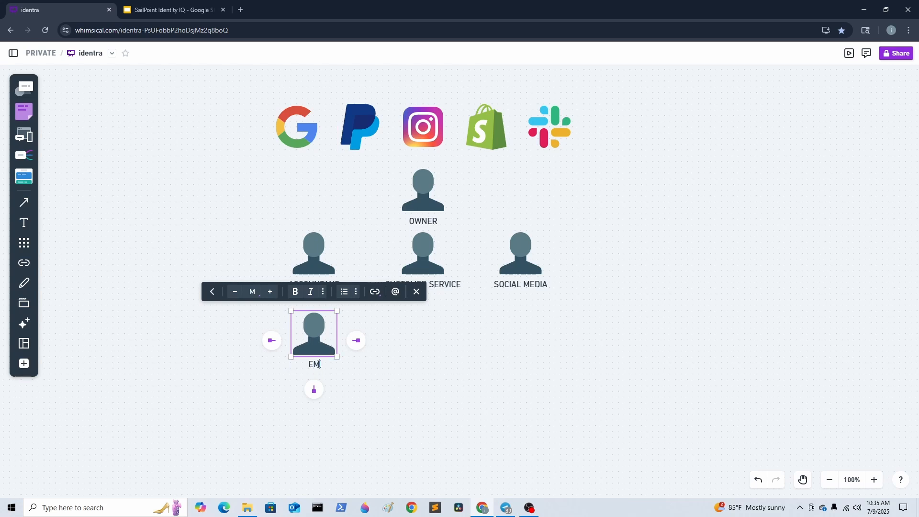
pyautogui.write('P1')
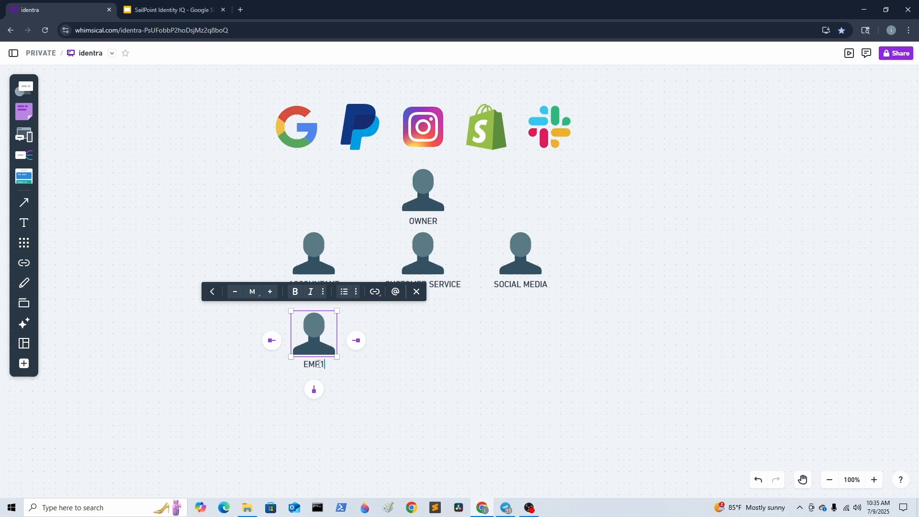
pyautogui.click(425, 348)
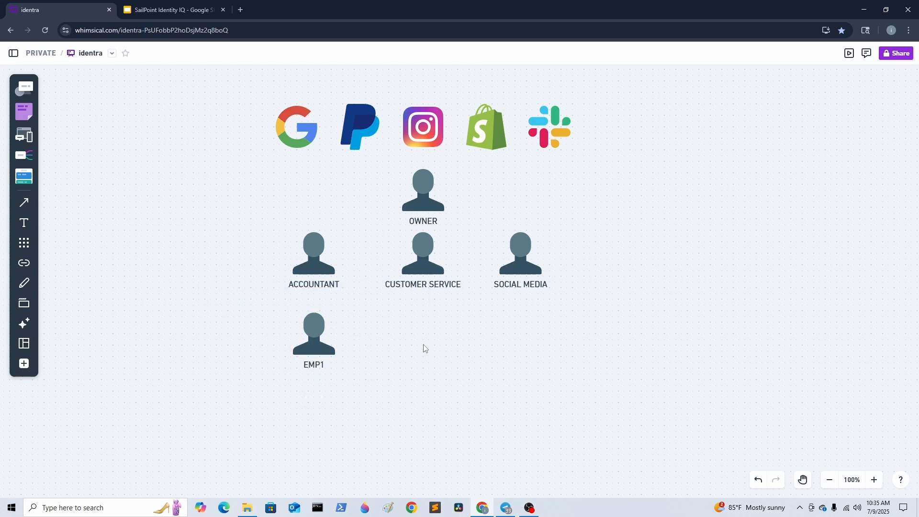
# Step: Rename the middle employee figure to EMP2
pyautogui.click(314, 332)
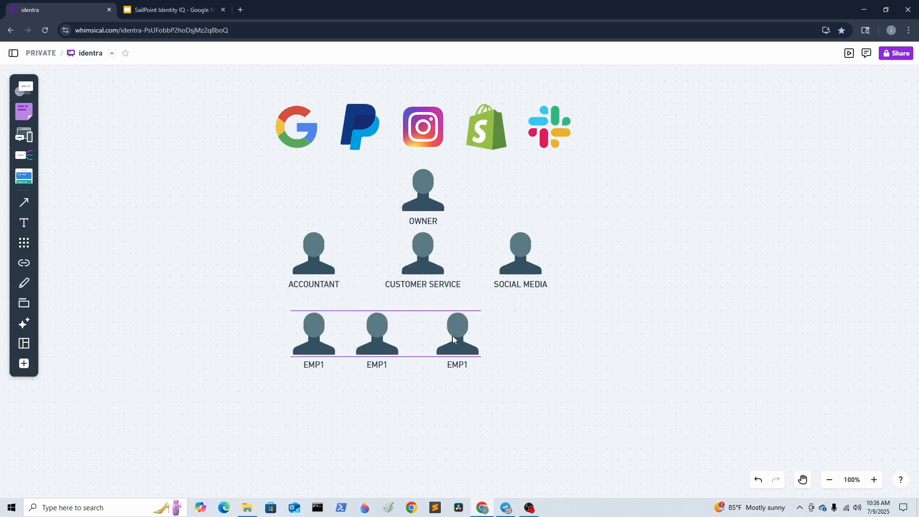
pyautogui.click(422, 189)
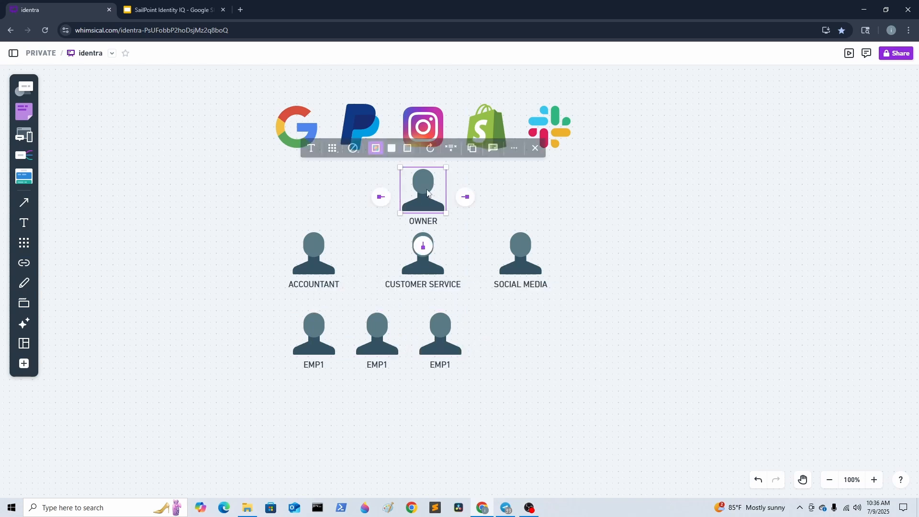
pyautogui.moveTo(482, 276)
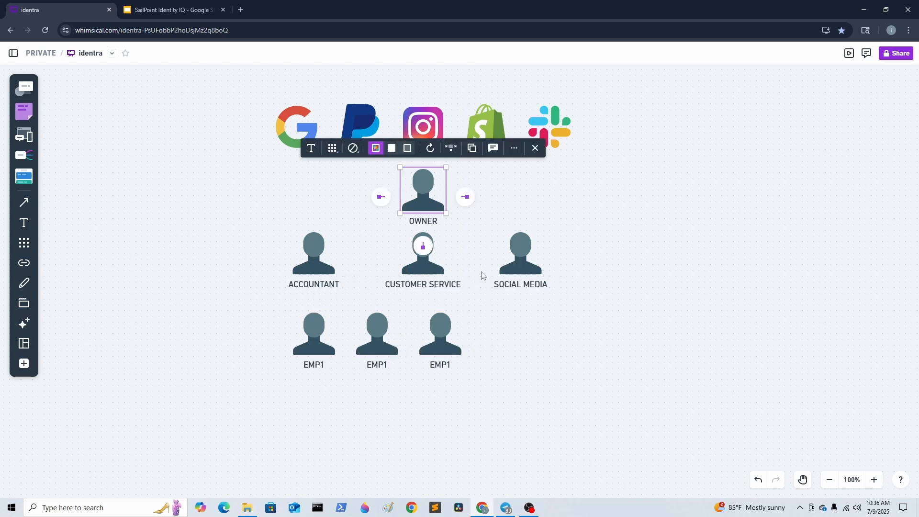
pyautogui.moveTo(526, 268)
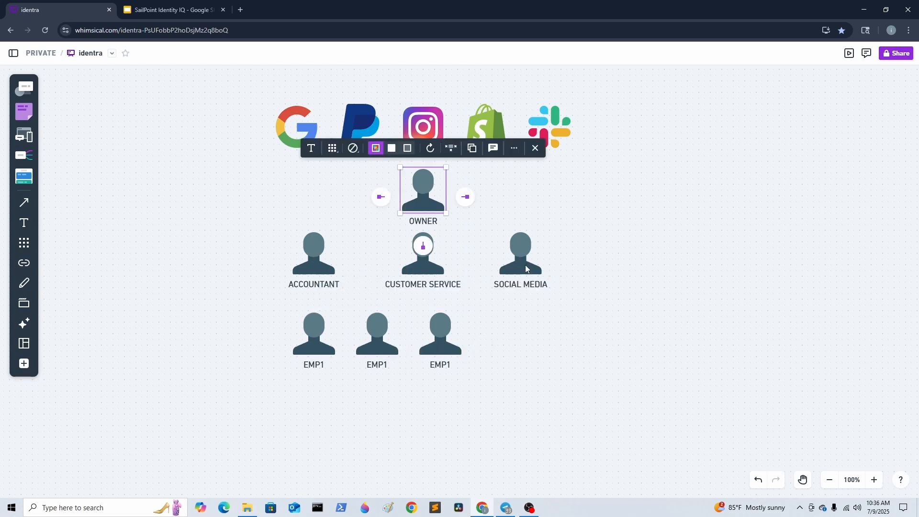
pyautogui.moveTo(409, 186)
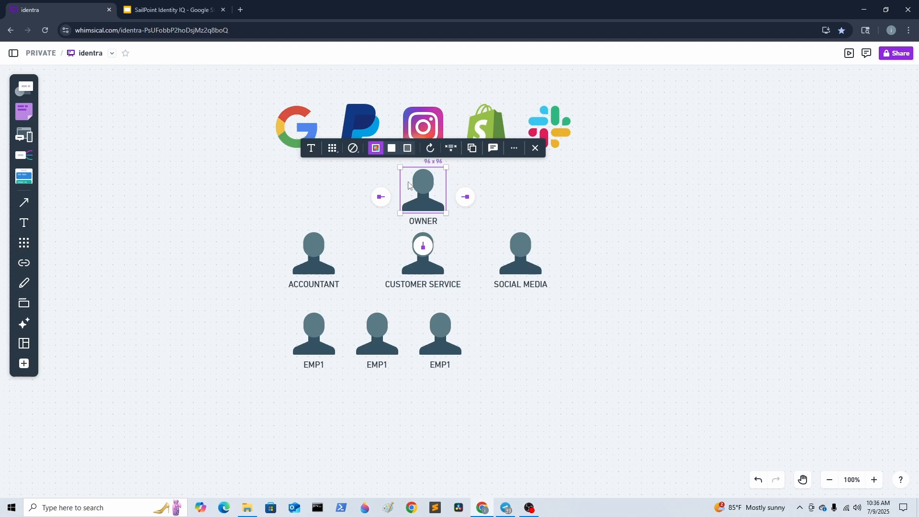
pyautogui.moveTo(608, 233)
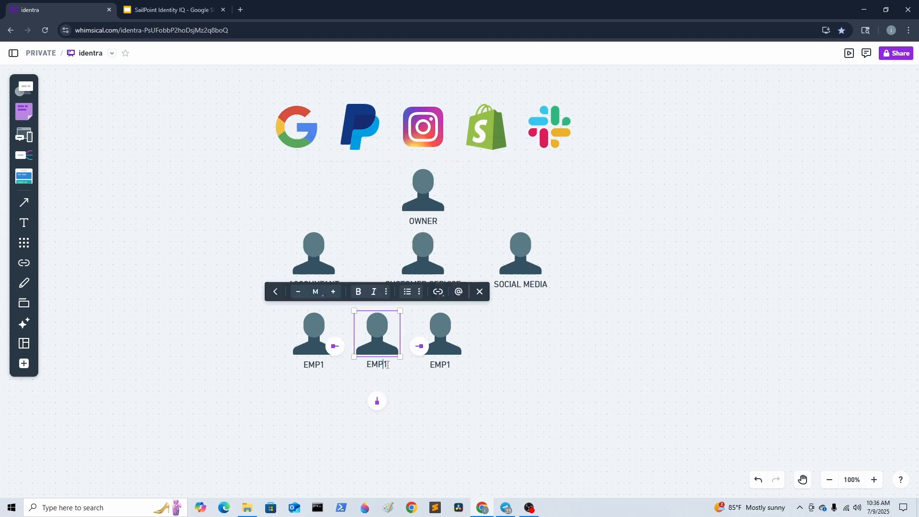
pyautogui.write('2')
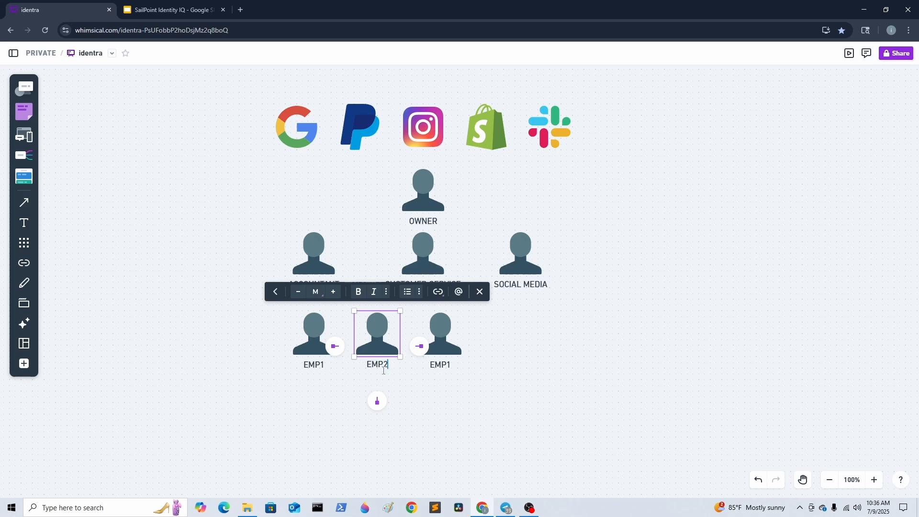
pyautogui.click(439, 333)
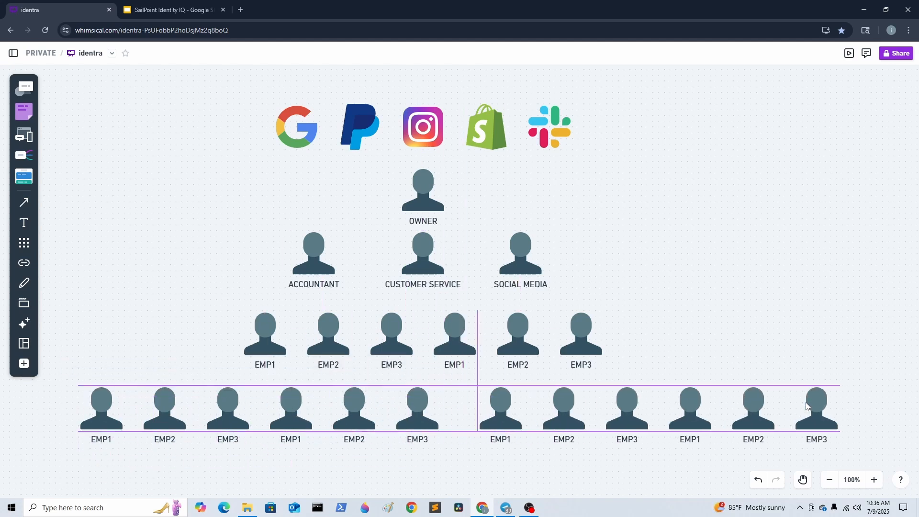
# Step: Duplicate the five-logo row so it repeats across the top of the chart
pyautogui.click(261, 157)
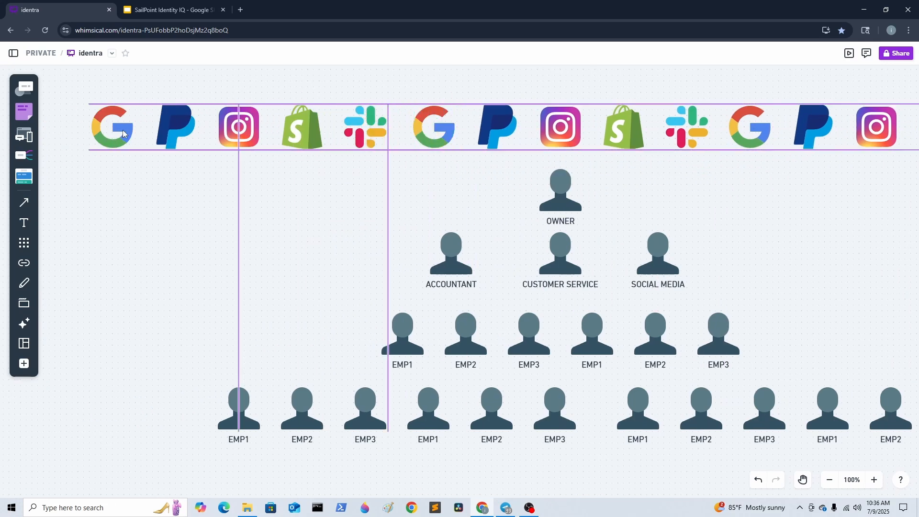
pyautogui.click(281, 244)
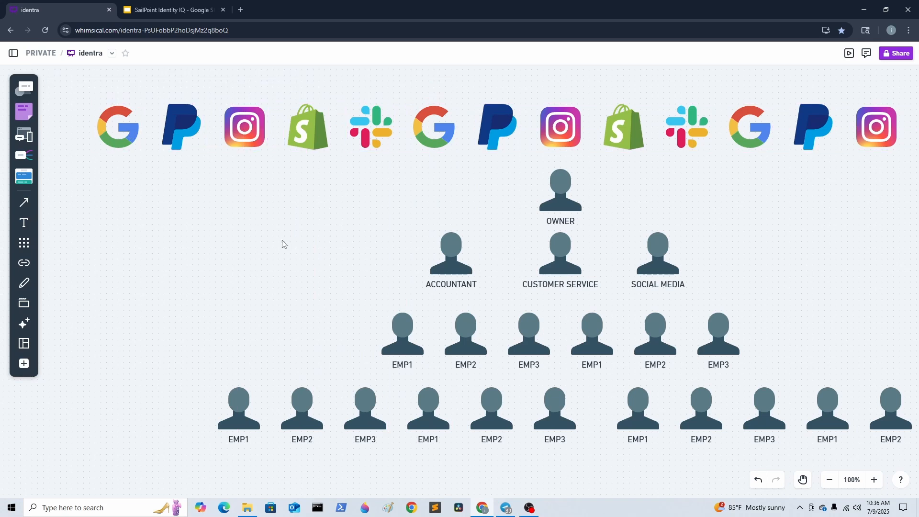
pyautogui.moveTo(787, 420)
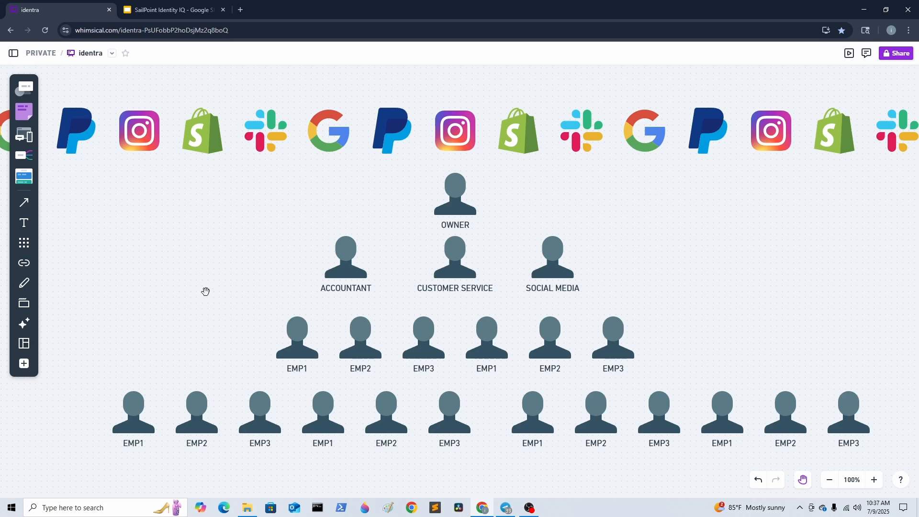
pyautogui.moveTo(210, 294)
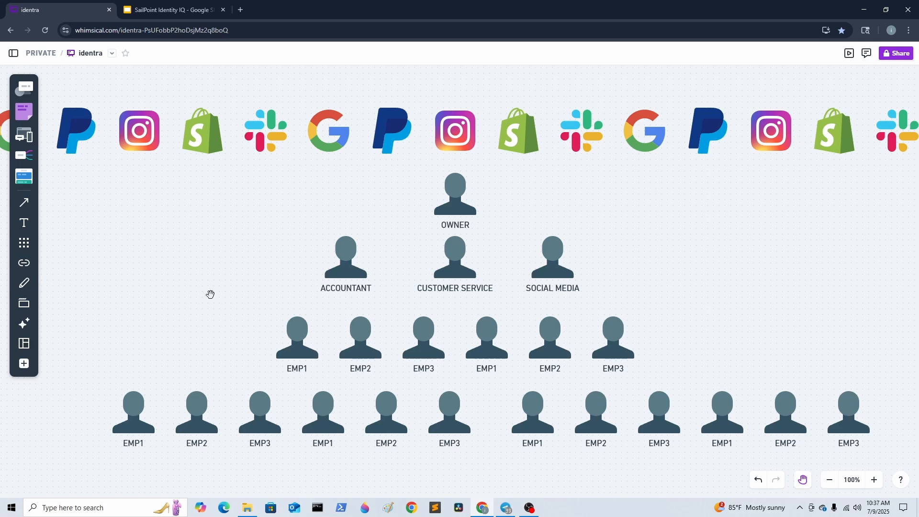
pyautogui.moveTo(436, 315)
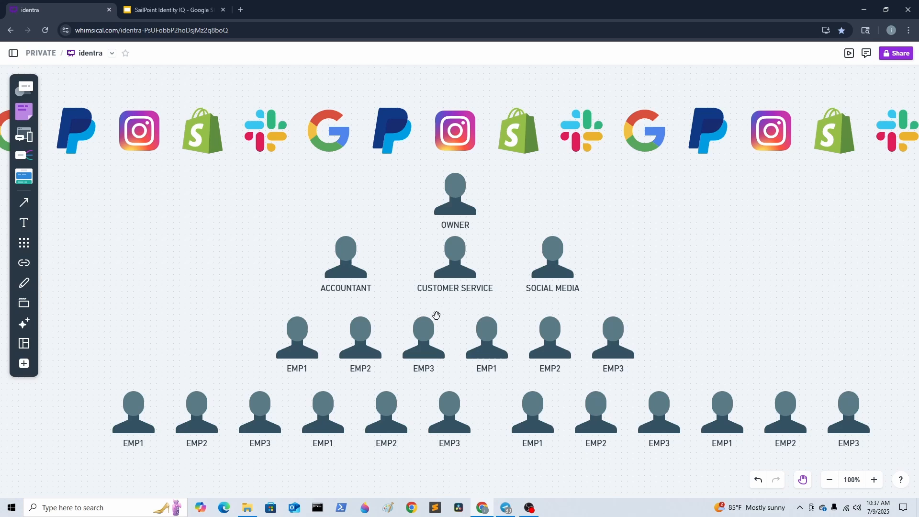
pyautogui.moveTo(553, 197)
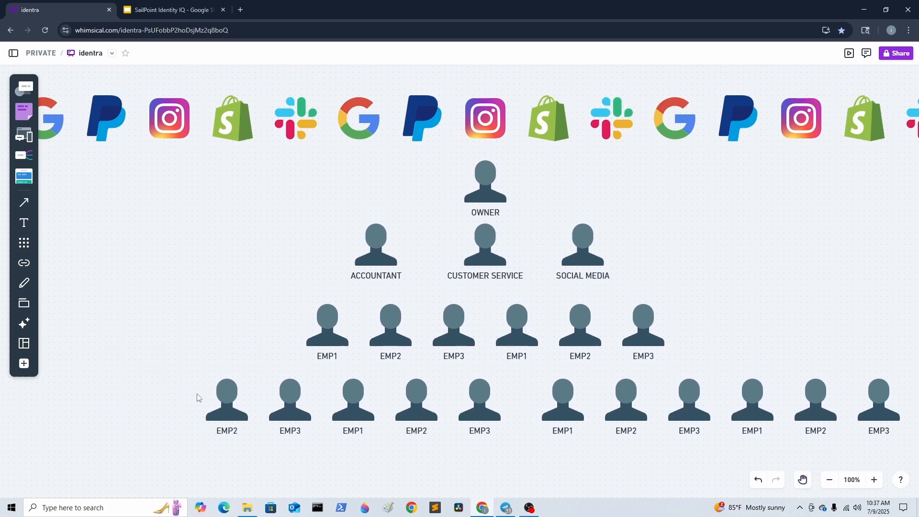
pyautogui.moveTo(70, 156)
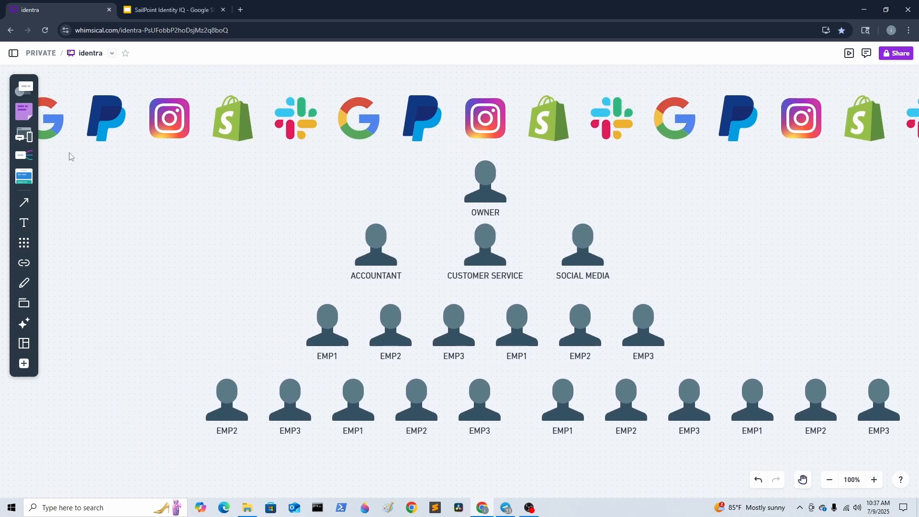
pyautogui.moveTo(584, 142)
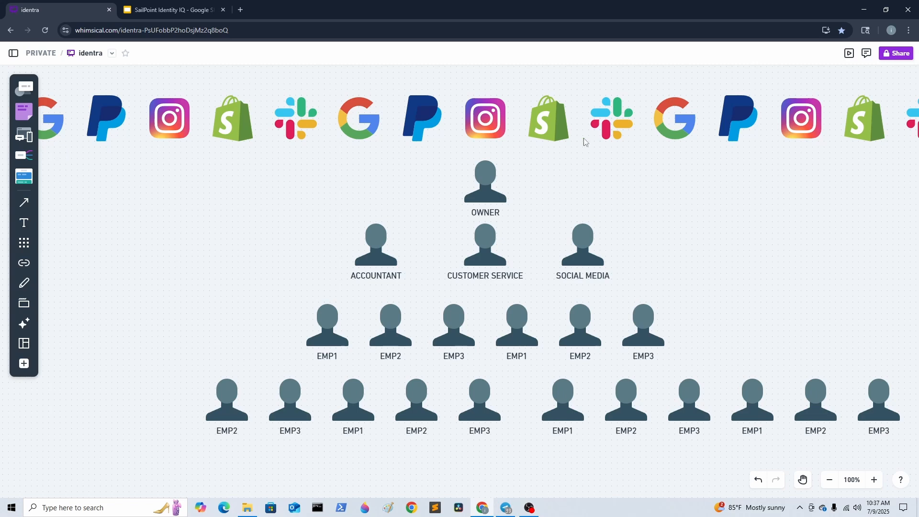
pyautogui.moveTo(462, 210)
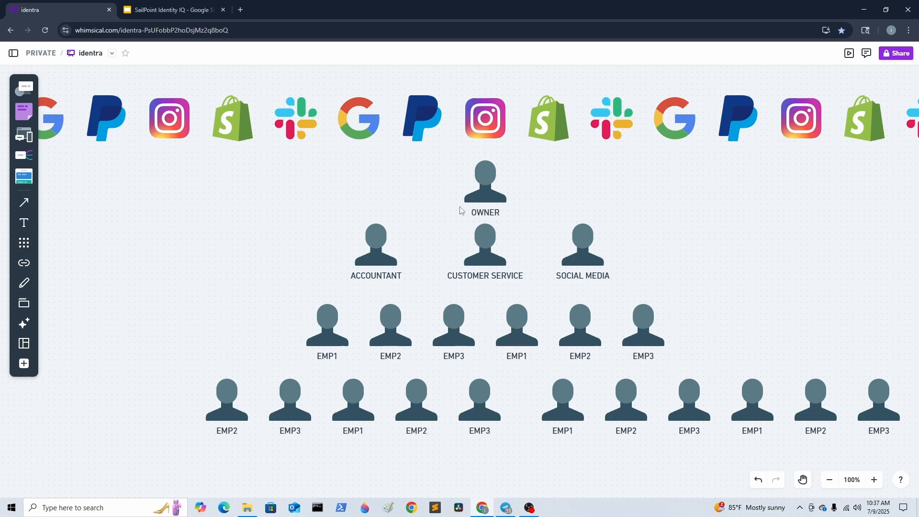
pyautogui.moveTo(393, 205)
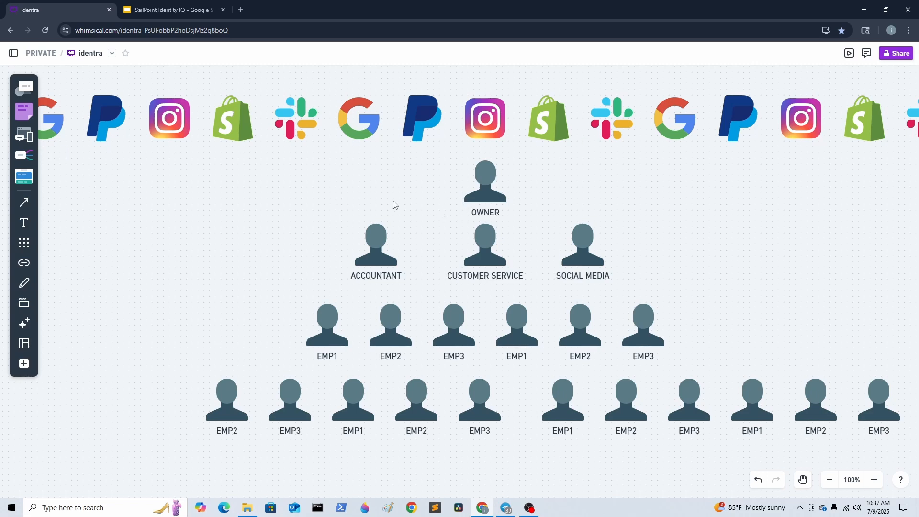
pyautogui.moveTo(172, 380)
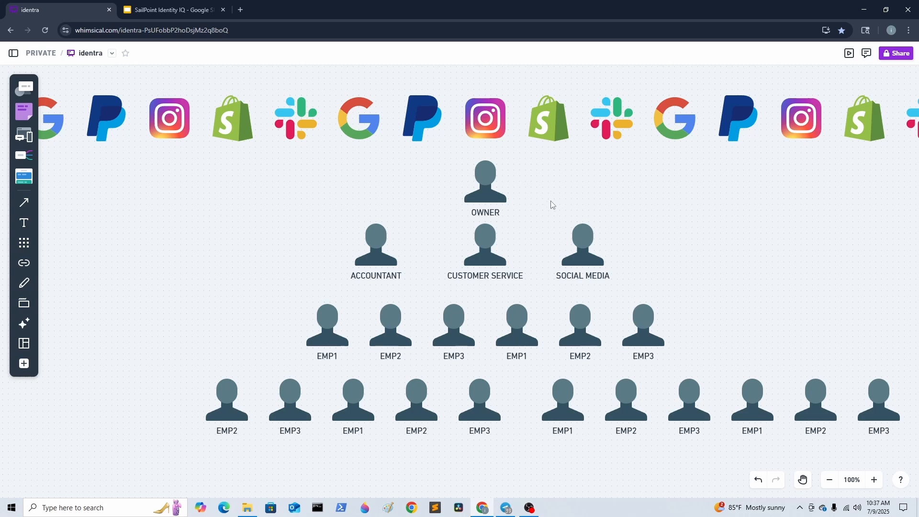
pyautogui.moveTo(397, 247)
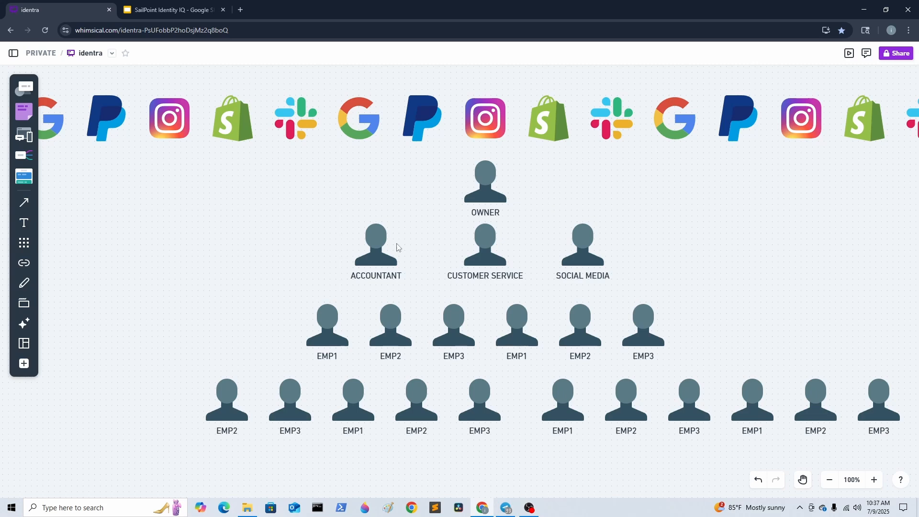
pyautogui.moveTo(558, 238)
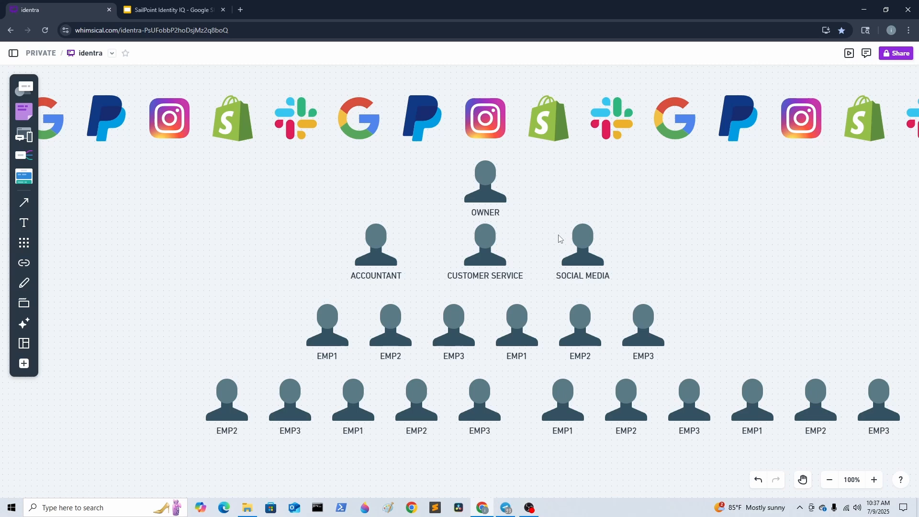
pyautogui.moveTo(600, 271)
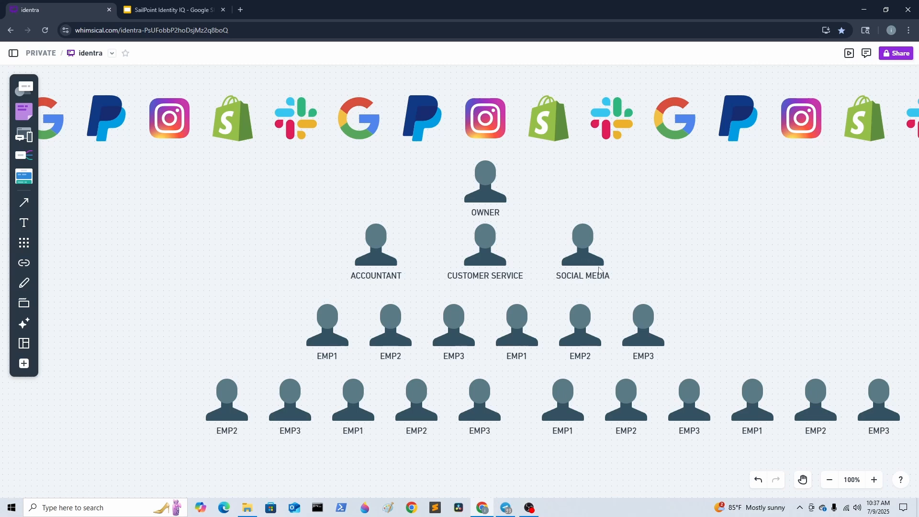
pyautogui.moveTo(697, 228)
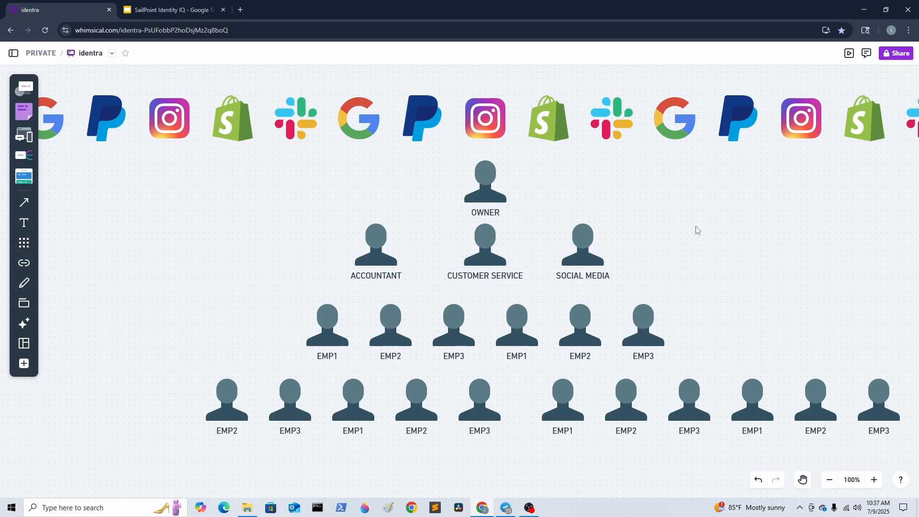
pyautogui.moveTo(709, 248)
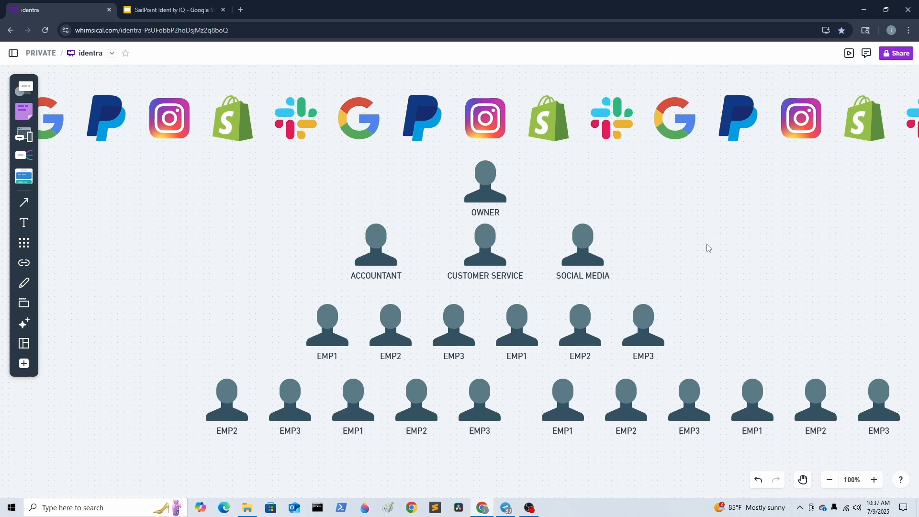
pyautogui.moveTo(705, 253)
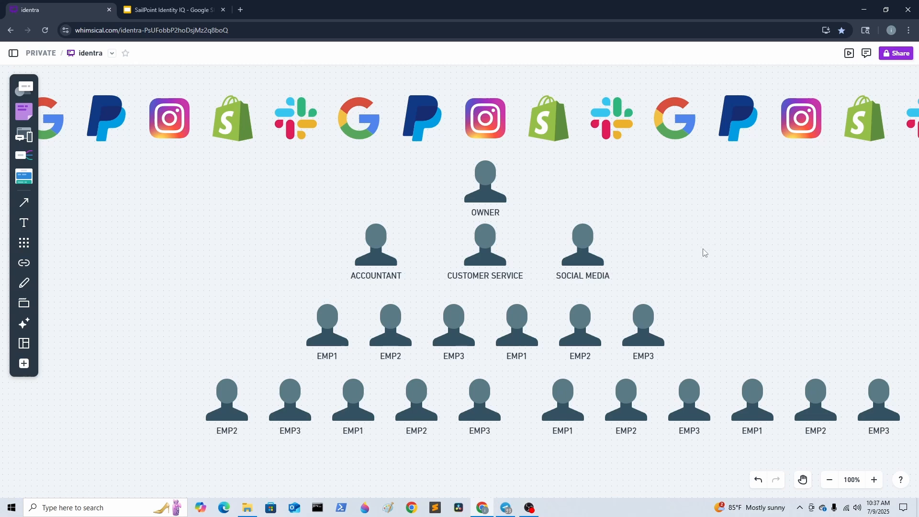
pyautogui.moveTo(233, 388)
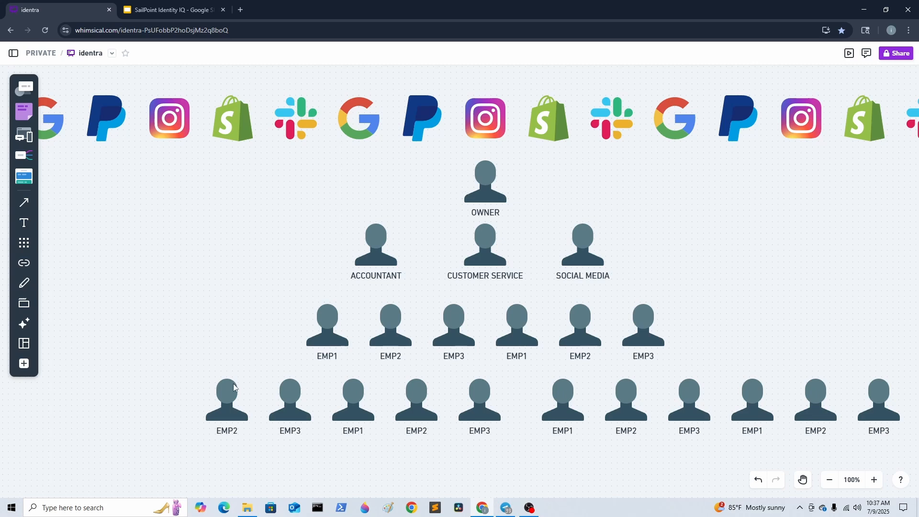
pyautogui.moveTo(347, 321)
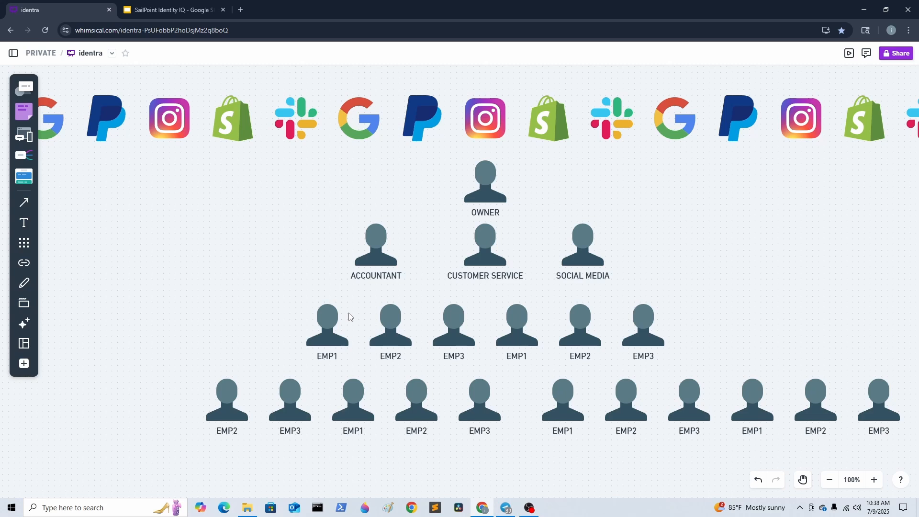
pyautogui.moveTo(406, 264)
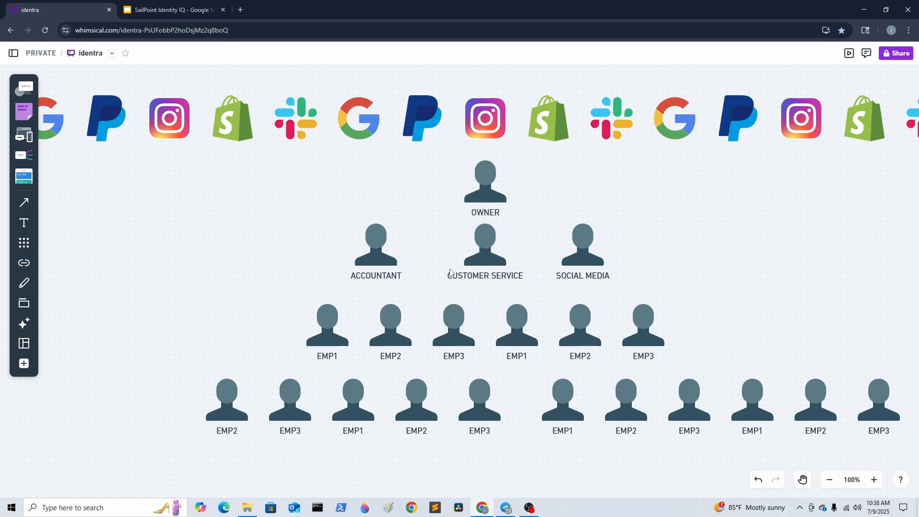
pyautogui.moveTo(680, 279)
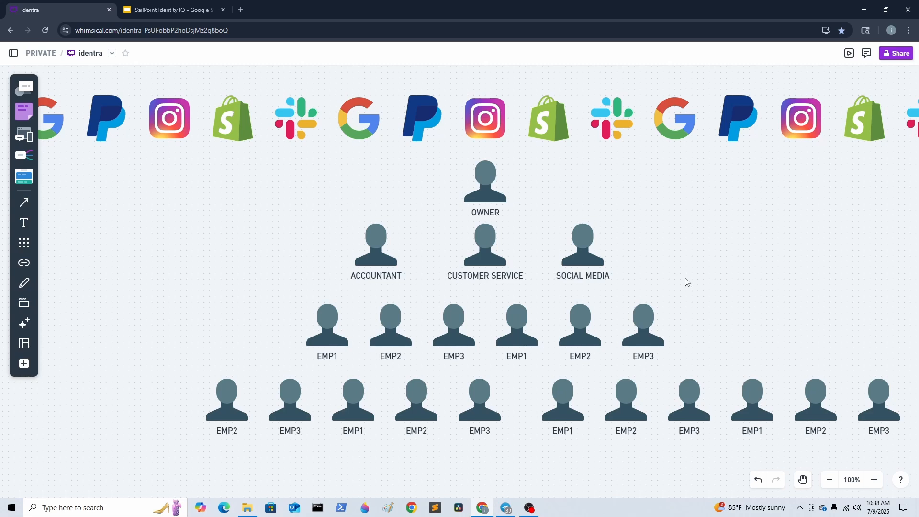
# Step: Switch the browser to the SailPoint Identity IQ presentation tab
pyautogui.click(170, 9)
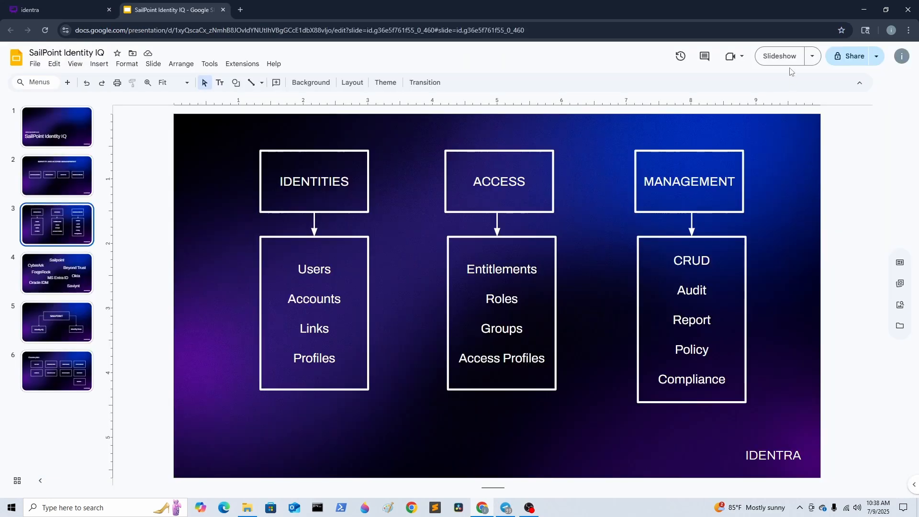